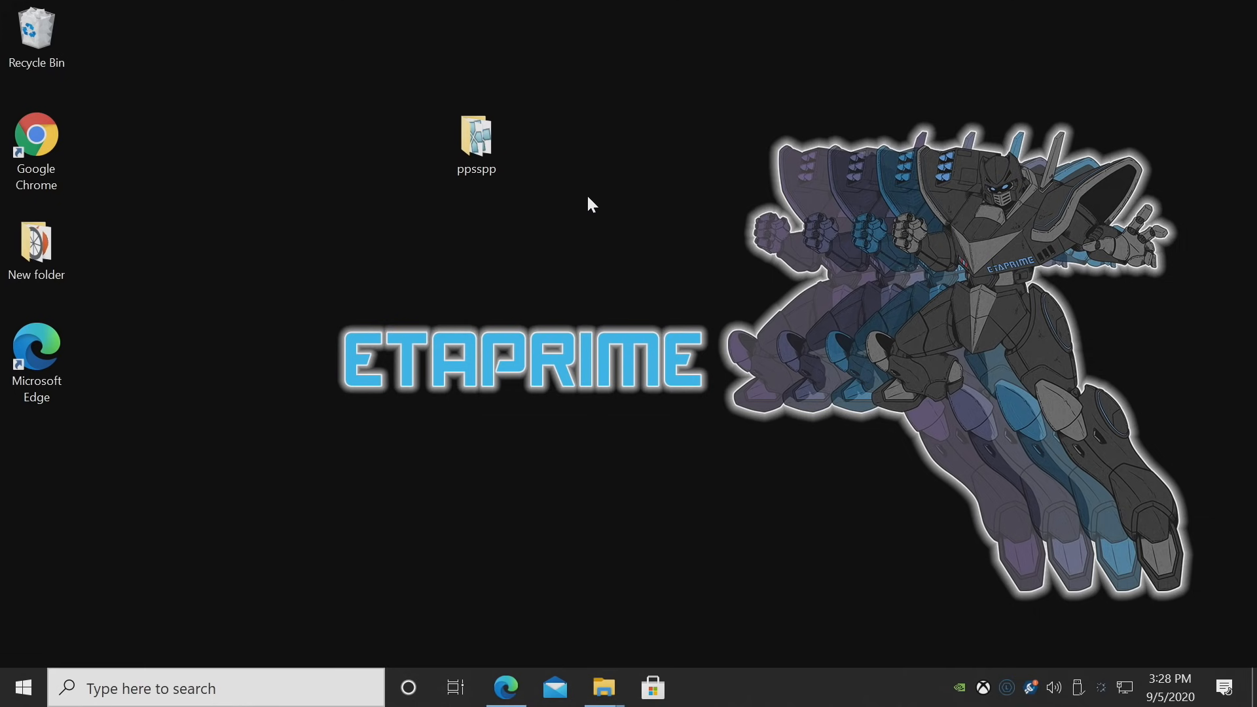
# Open the CWCheat-Database-Plus- repository and scroll its README to the master.zip link
pyautogui.click(476, 140)
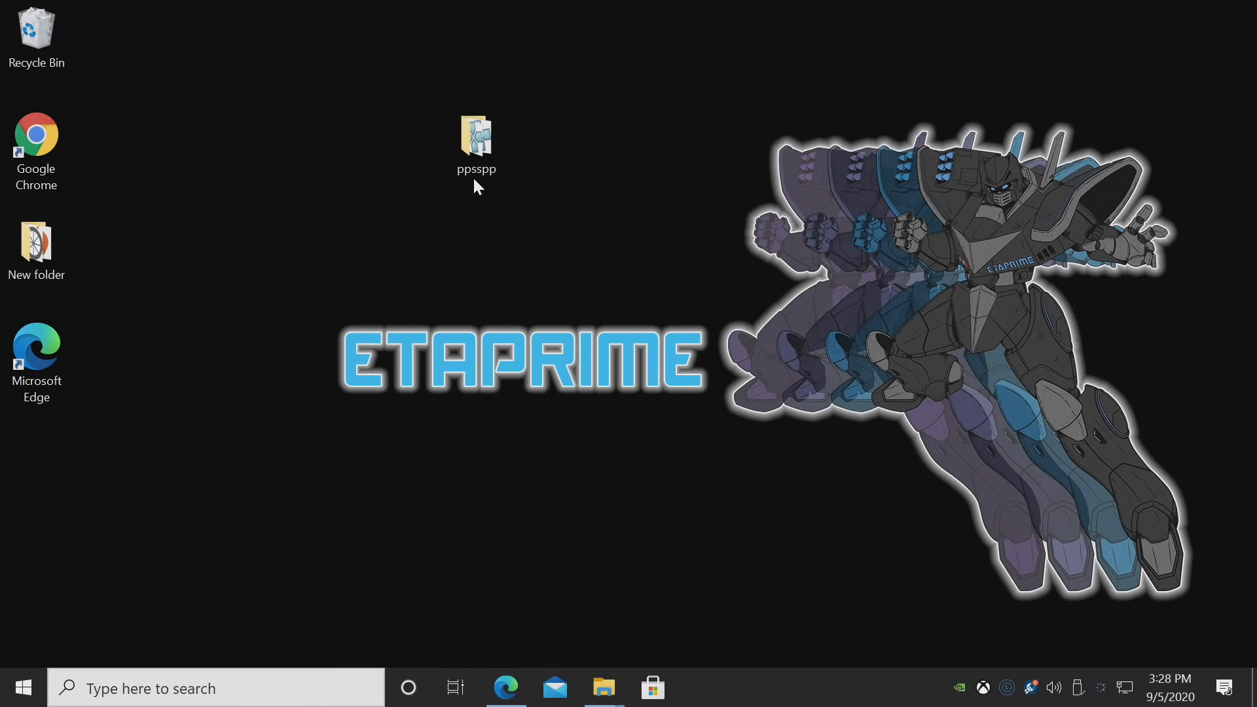
pyautogui.click(505, 688)
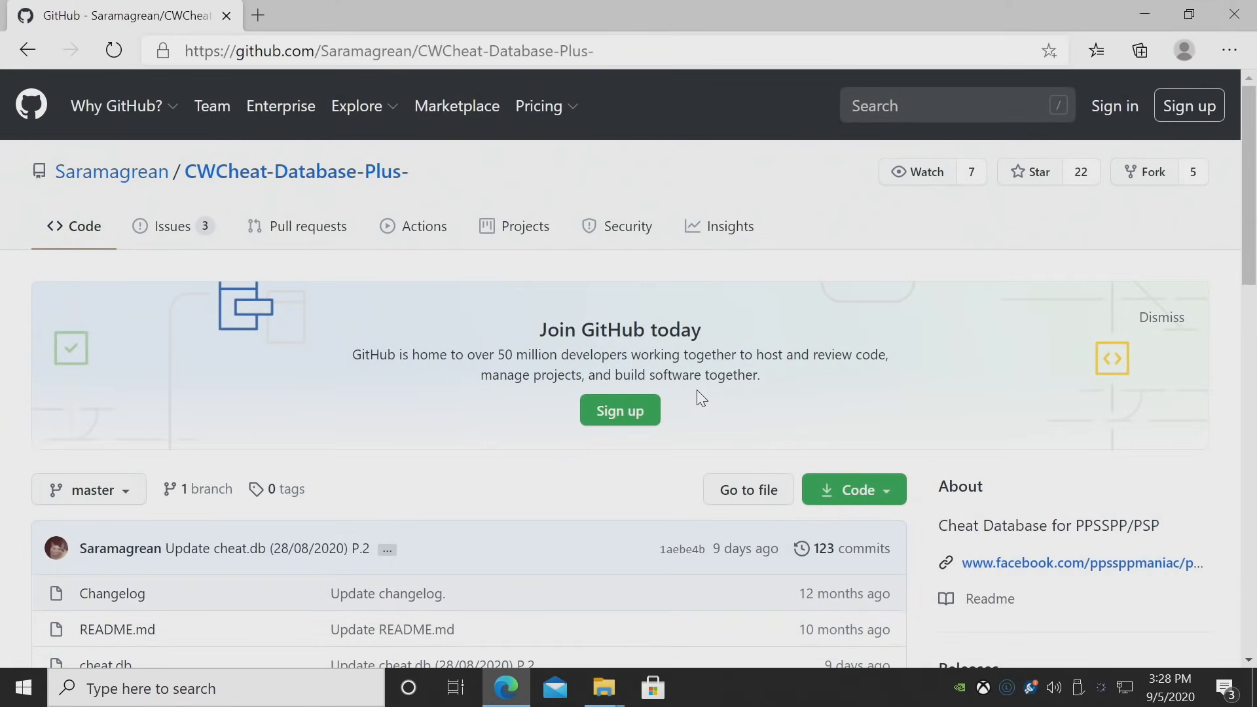
pyautogui.scroll(-3)
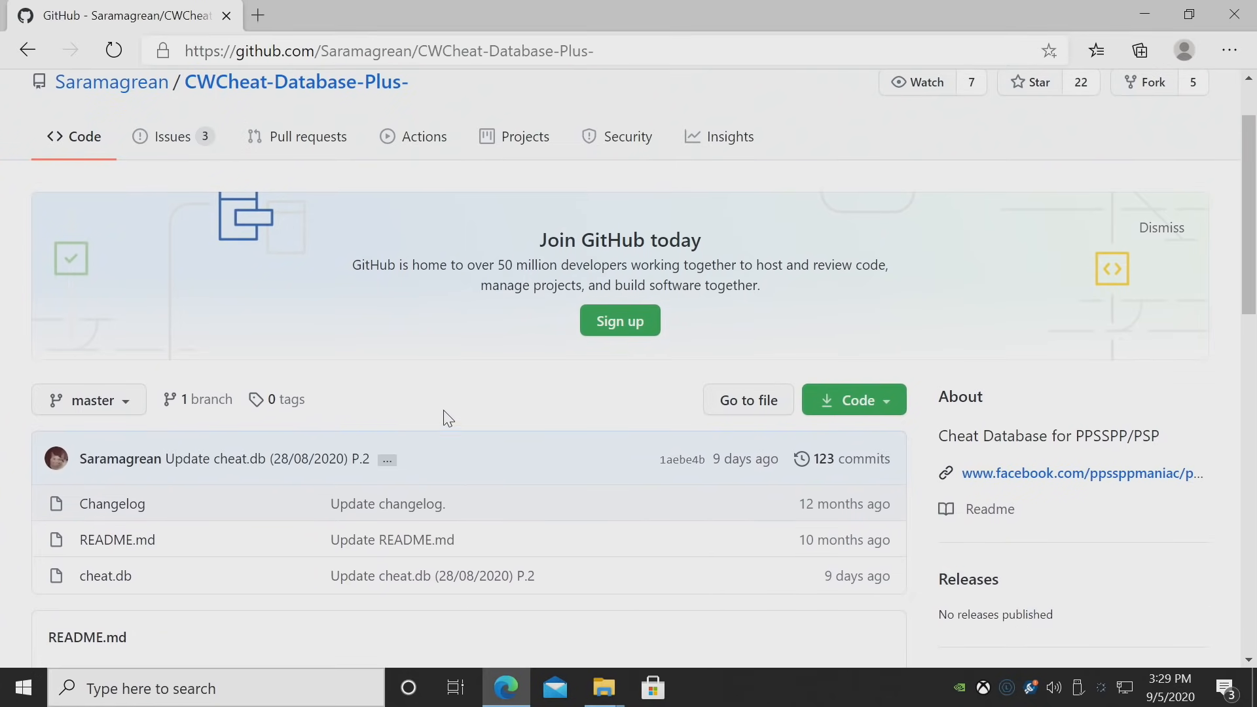
pyautogui.scroll(-3)
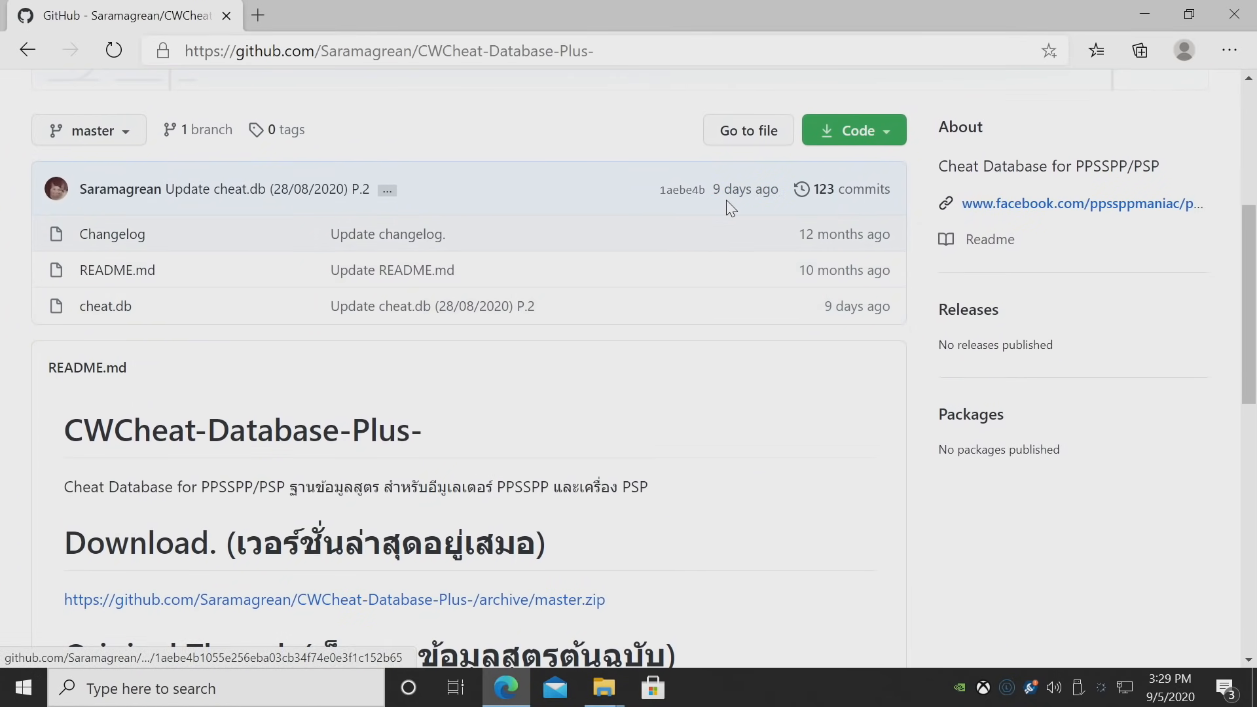
pyautogui.moveTo(744, 189)
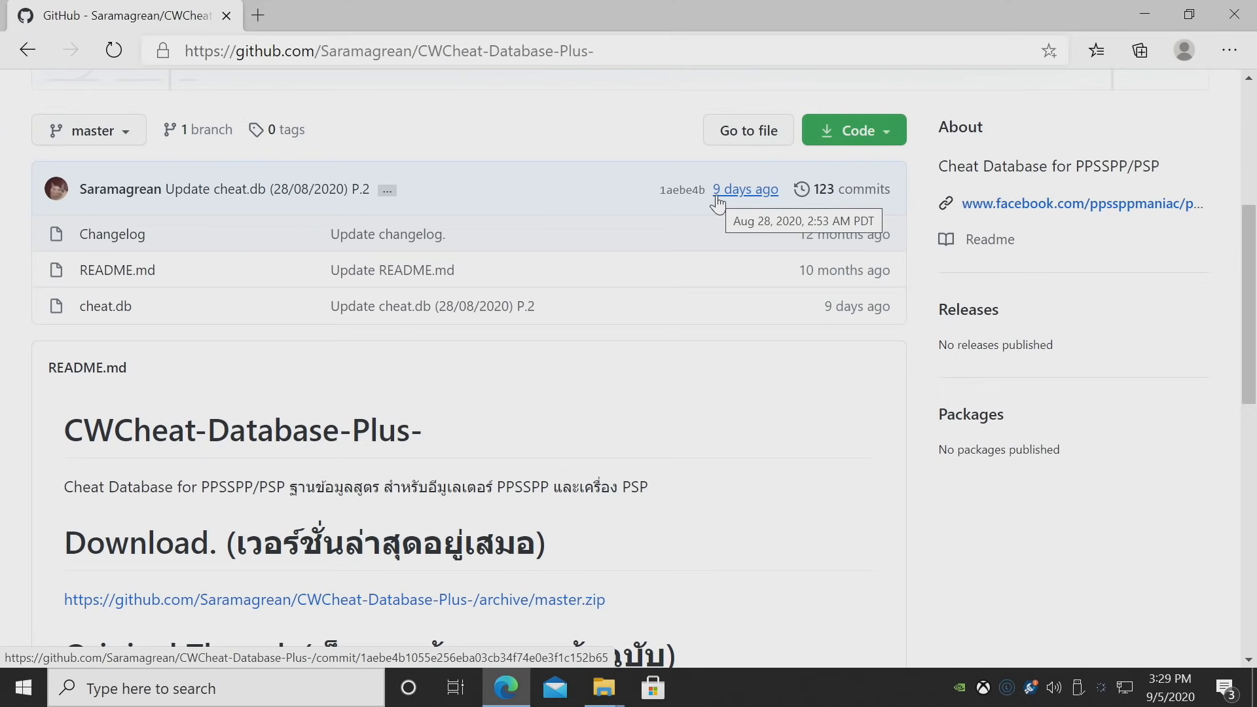
pyautogui.moveTo(603, 478)
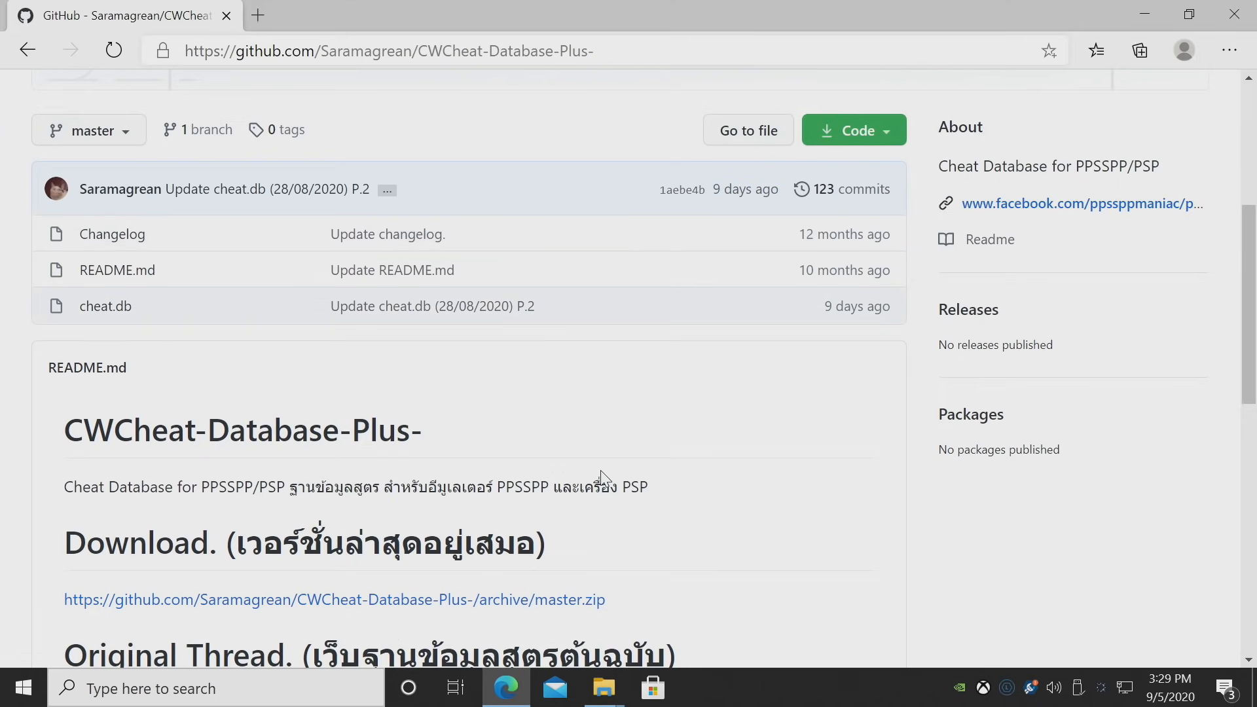
pyautogui.scroll(-3)
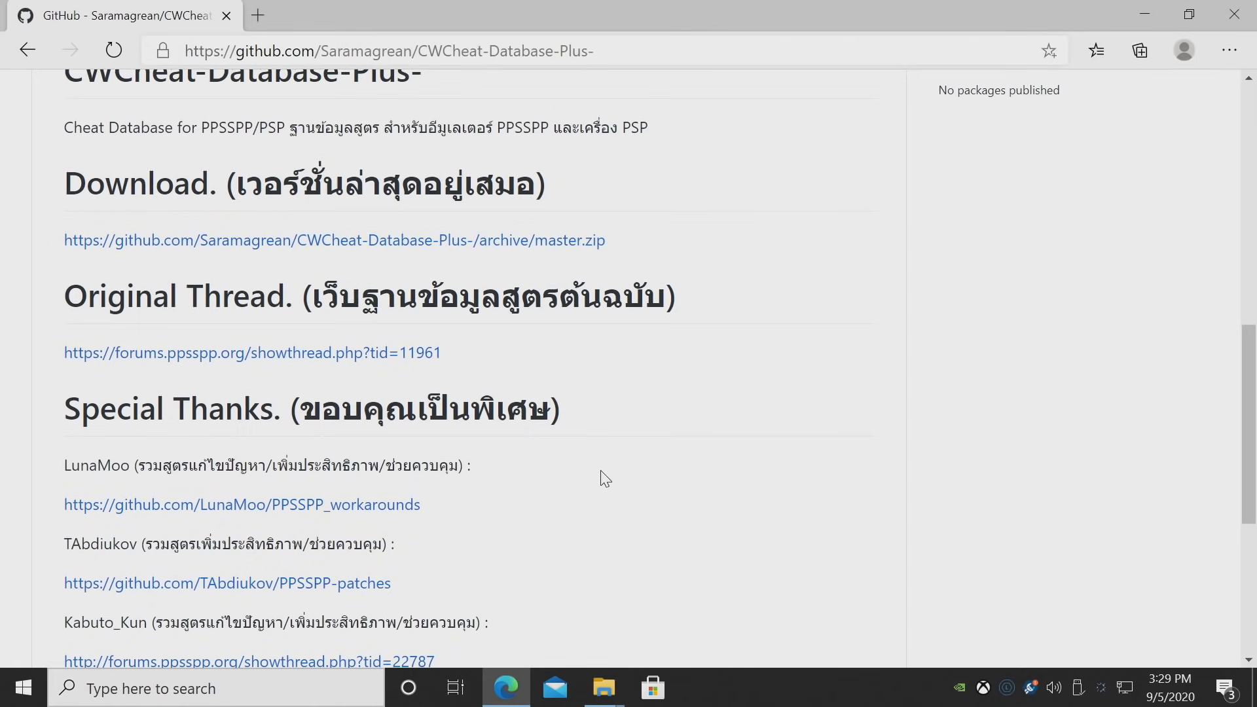
pyautogui.scroll(-3)
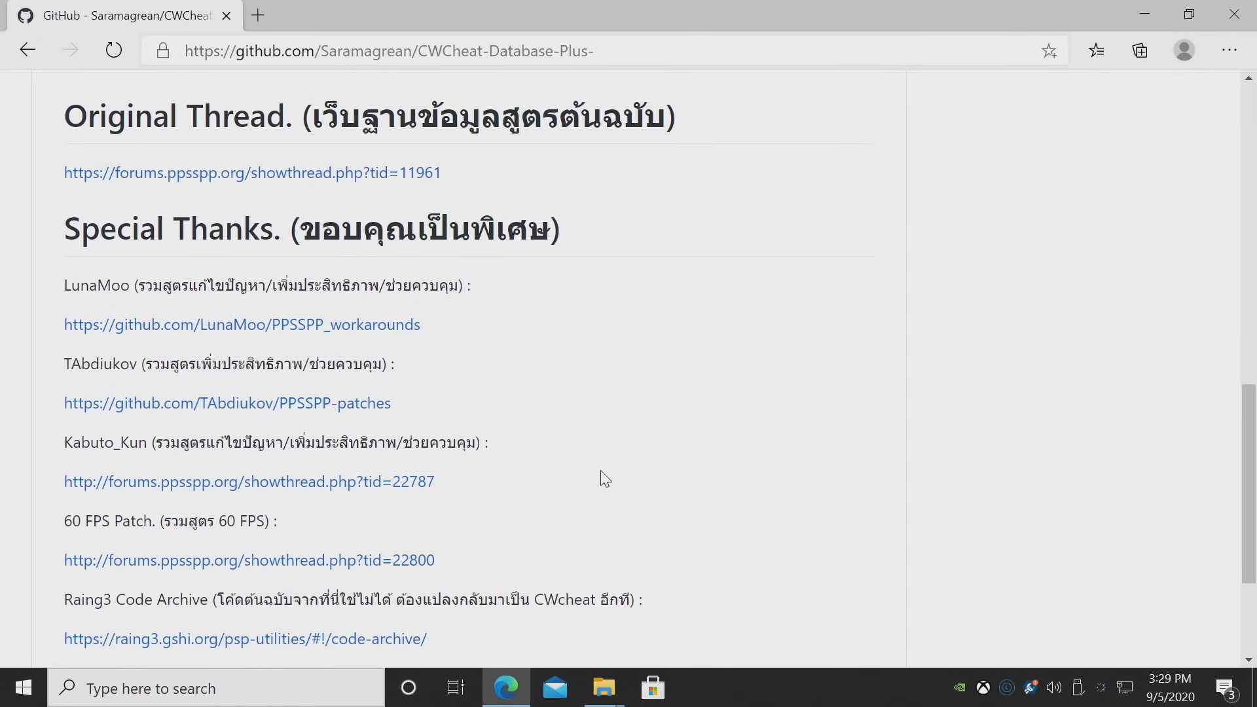
pyautogui.scroll(3)
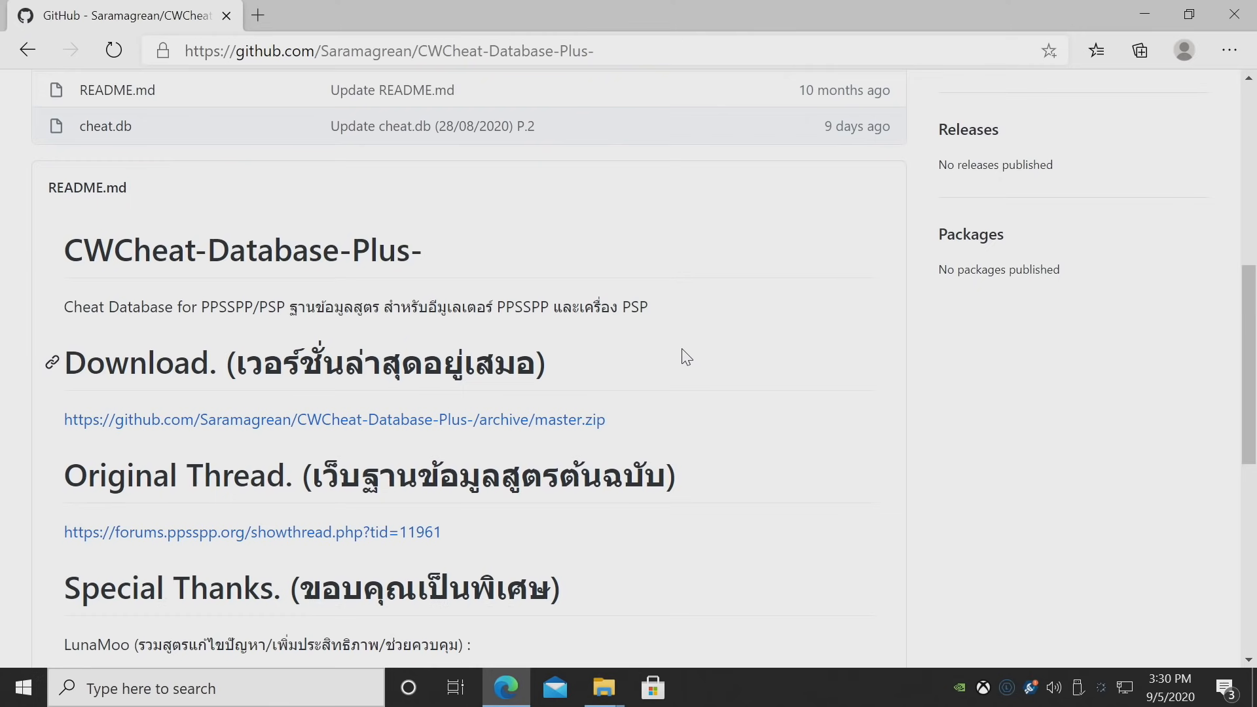
pyautogui.moveTo(691, 358)
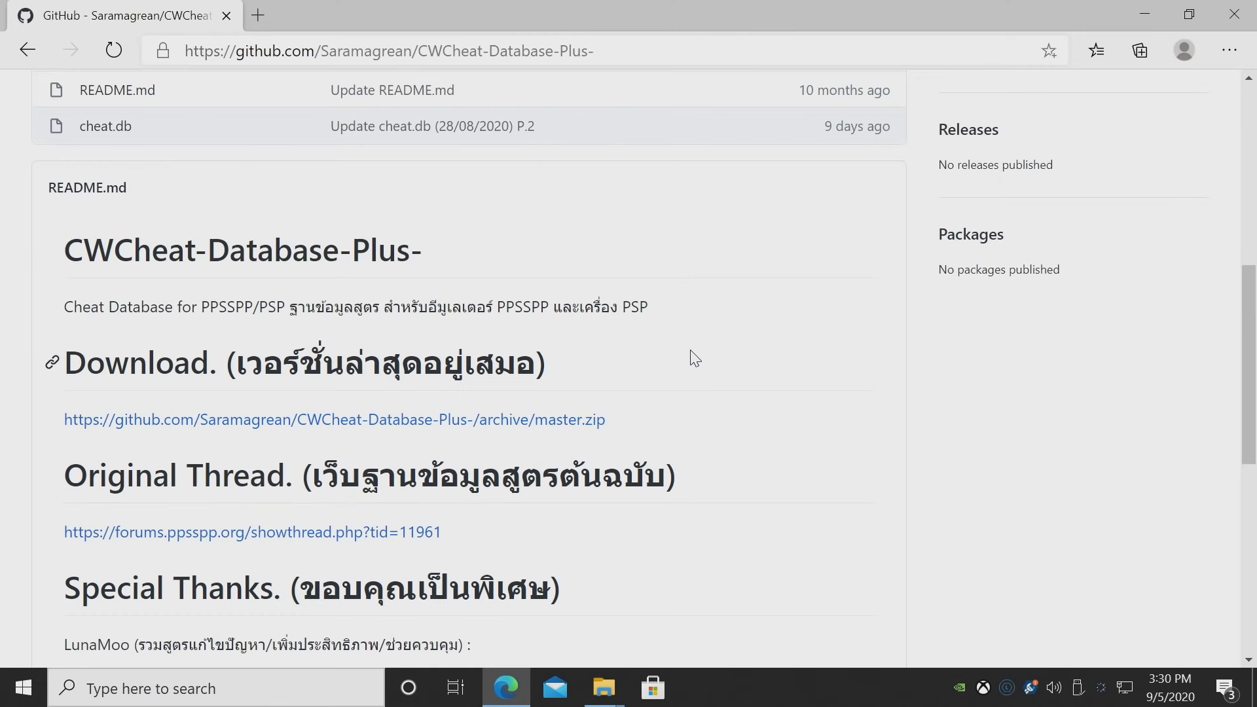
pyautogui.scroll(-3)
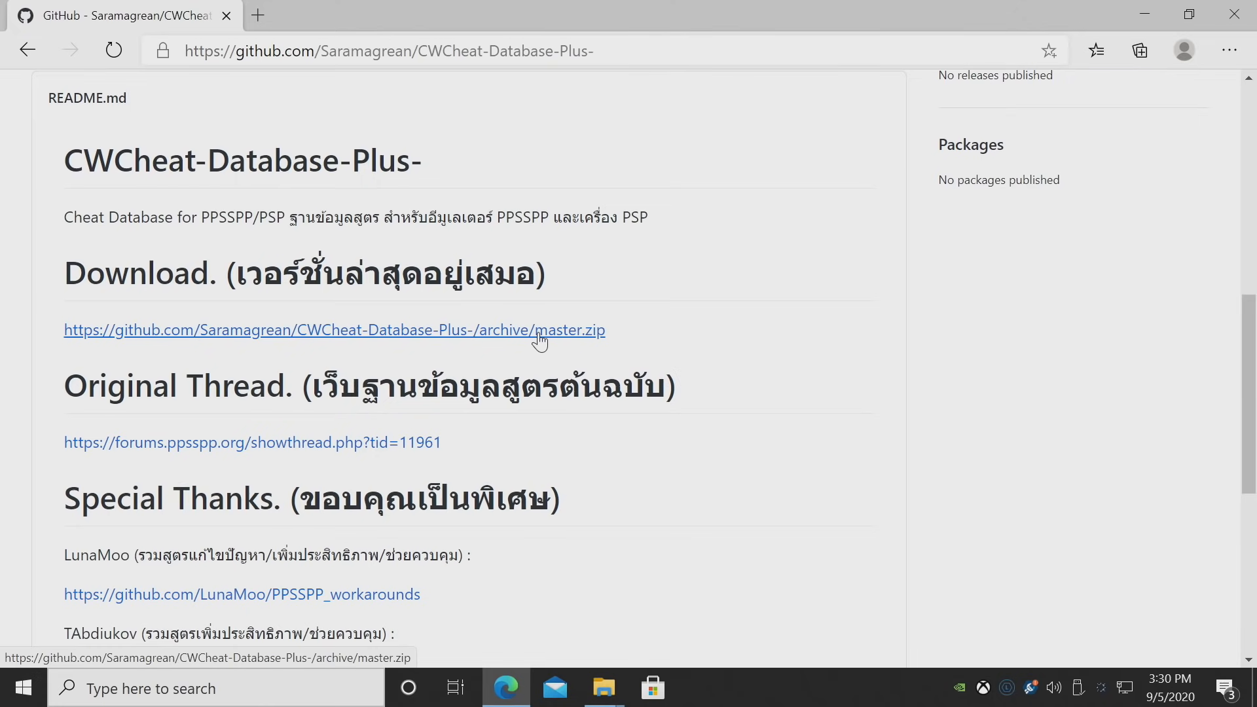
# Download CWCheat-Database-Plus--master.zip and show it in the Downloads folder
pyautogui.click(335, 329)
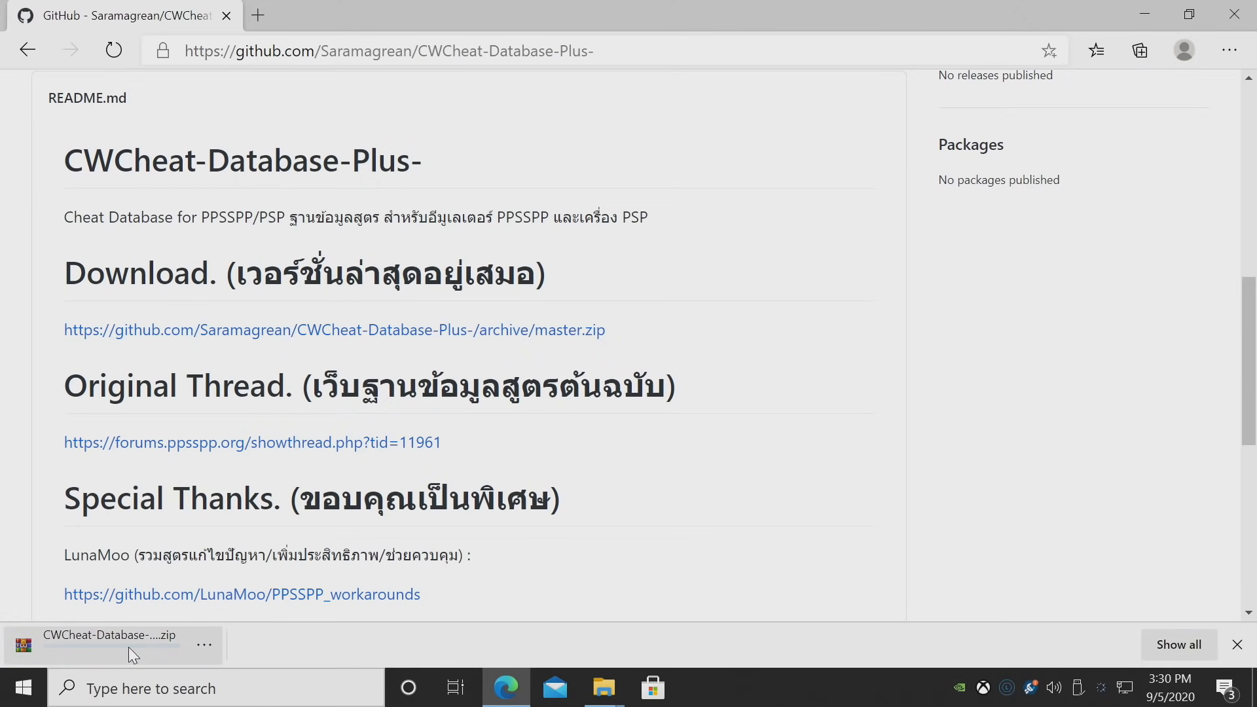
pyautogui.click(204, 643)
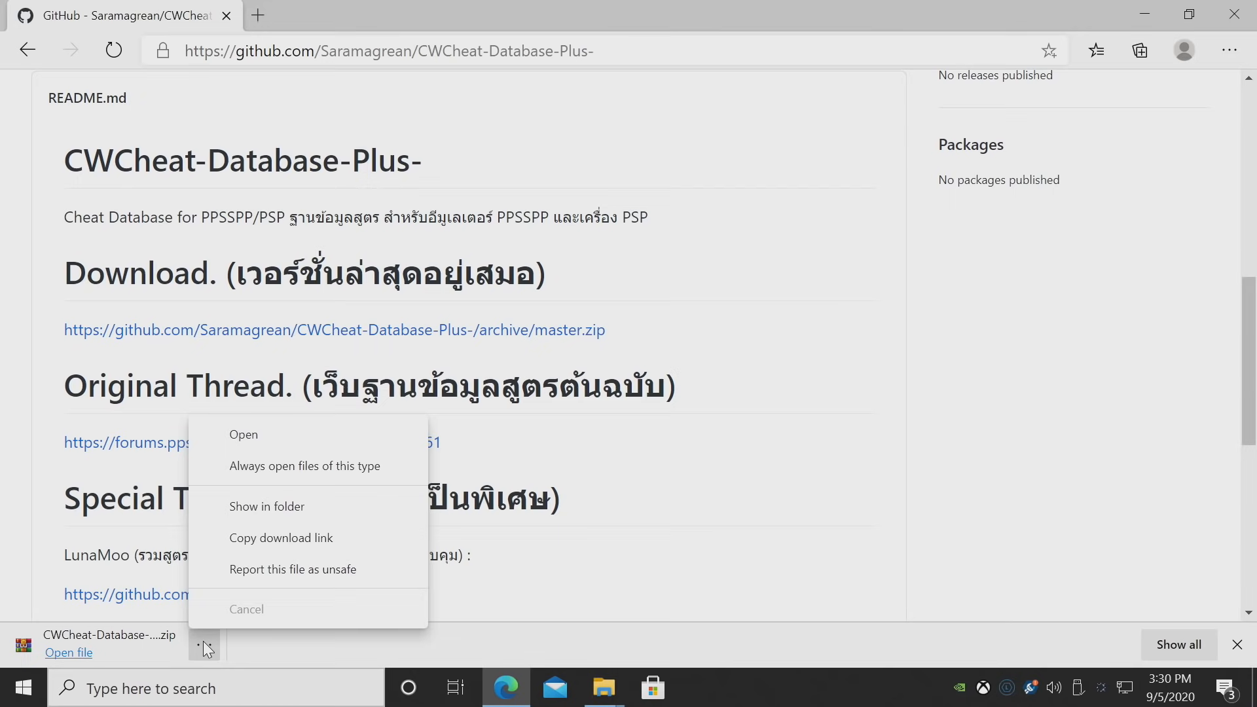
pyautogui.click(267, 506)
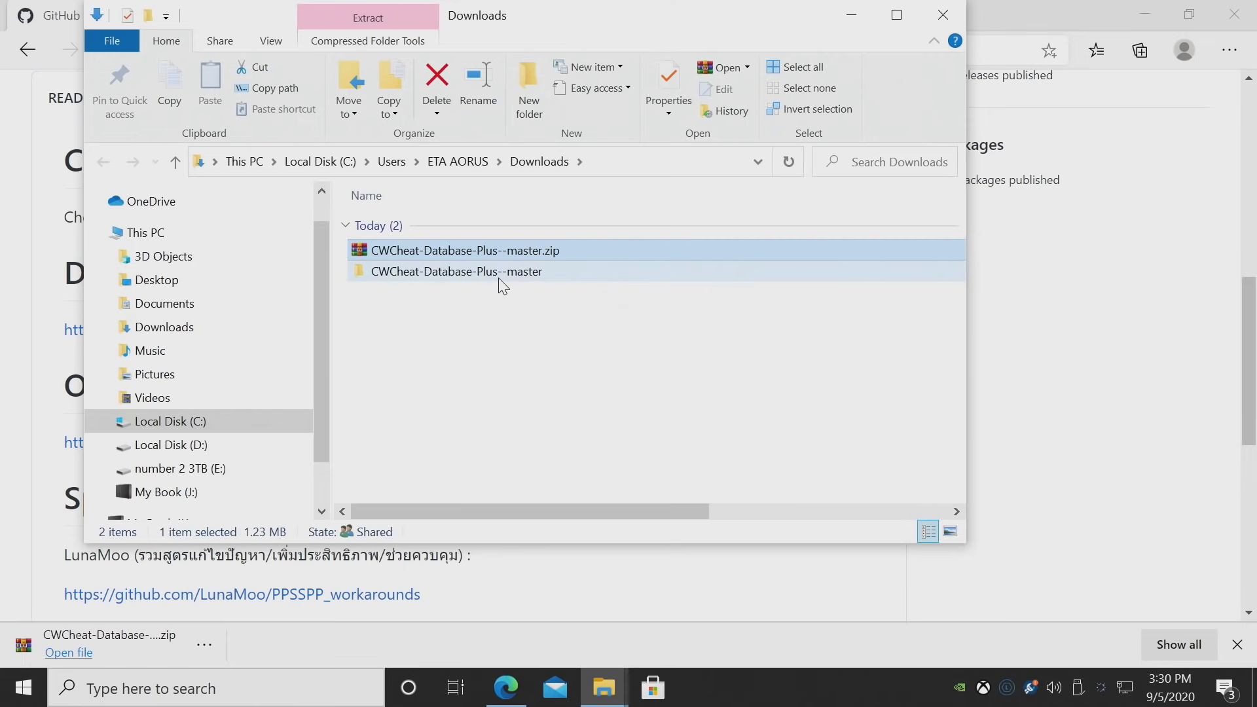
# Open the extracted CWCheat-Database-Plus--master folder, close Edge, and dock Explorer right
pyautogui.doubleClick(456, 271)
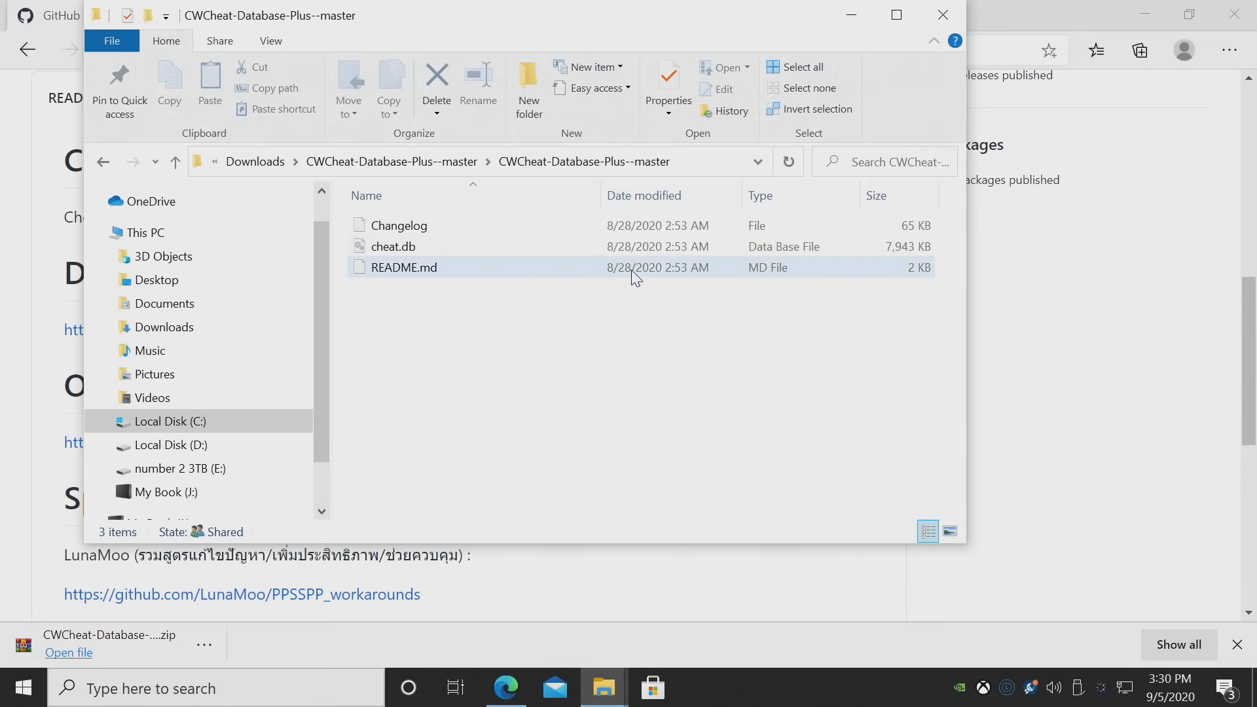
pyautogui.click(393, 247)
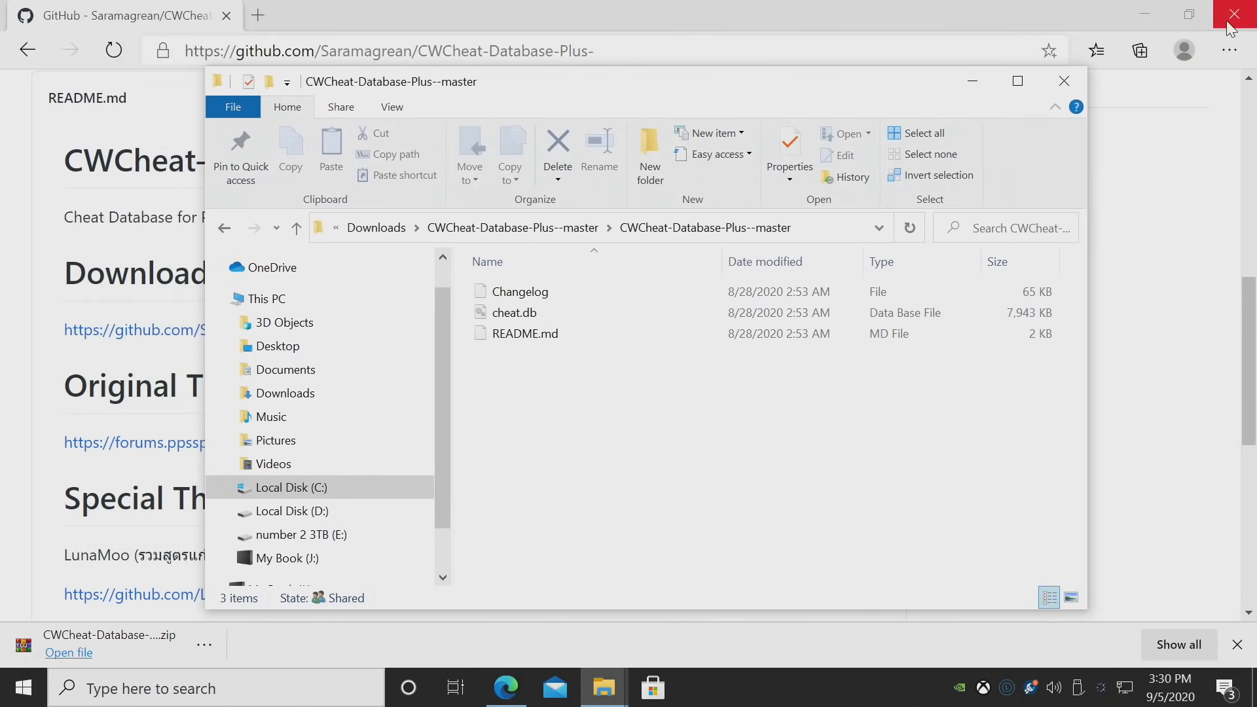
pyautogui.click(1233, 14)
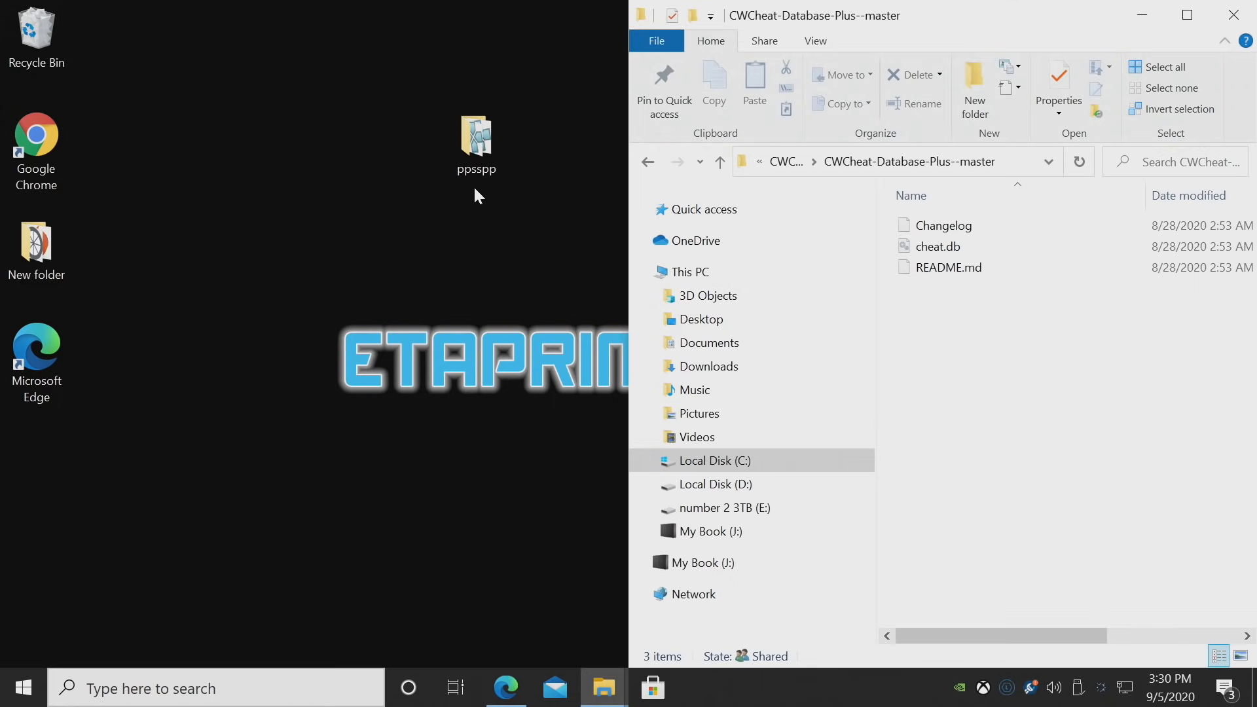
# Navigate into ppsspp\memstick\PSP\Cheats in File Explorer
pyautogui.click(475, 142)
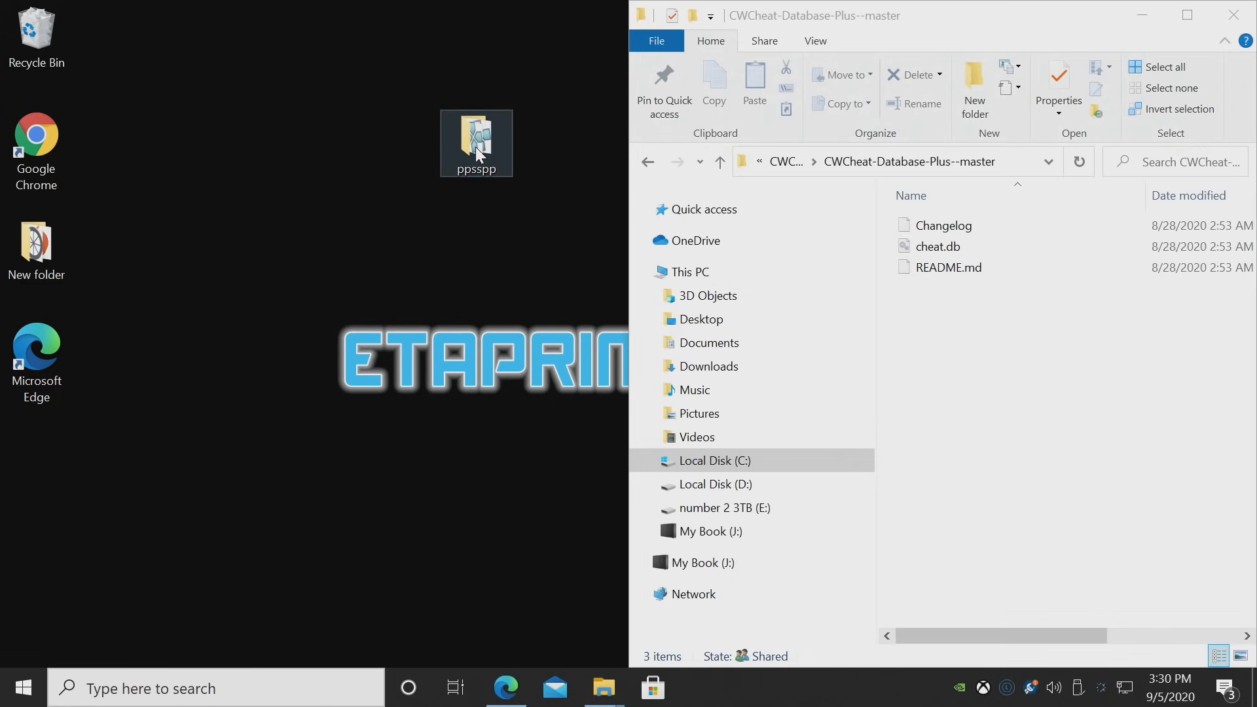
pyautogui.doubleClick(476, 140)
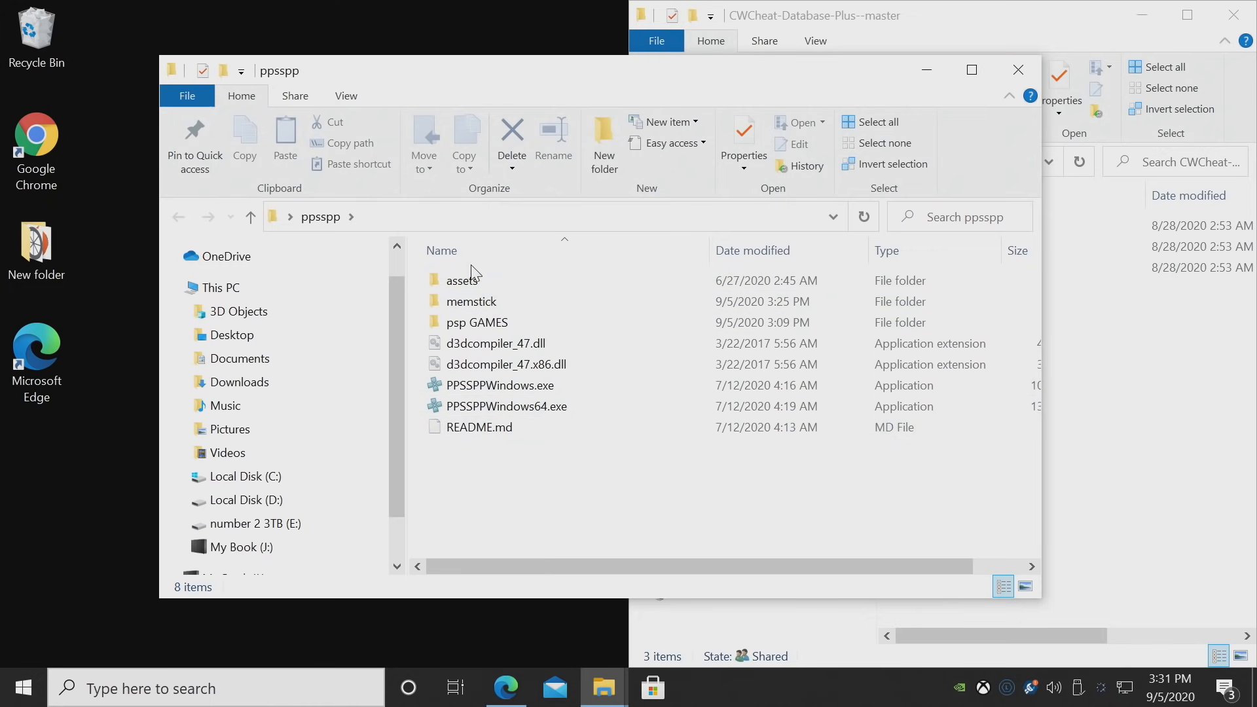
pyautogui.click(471, 301)
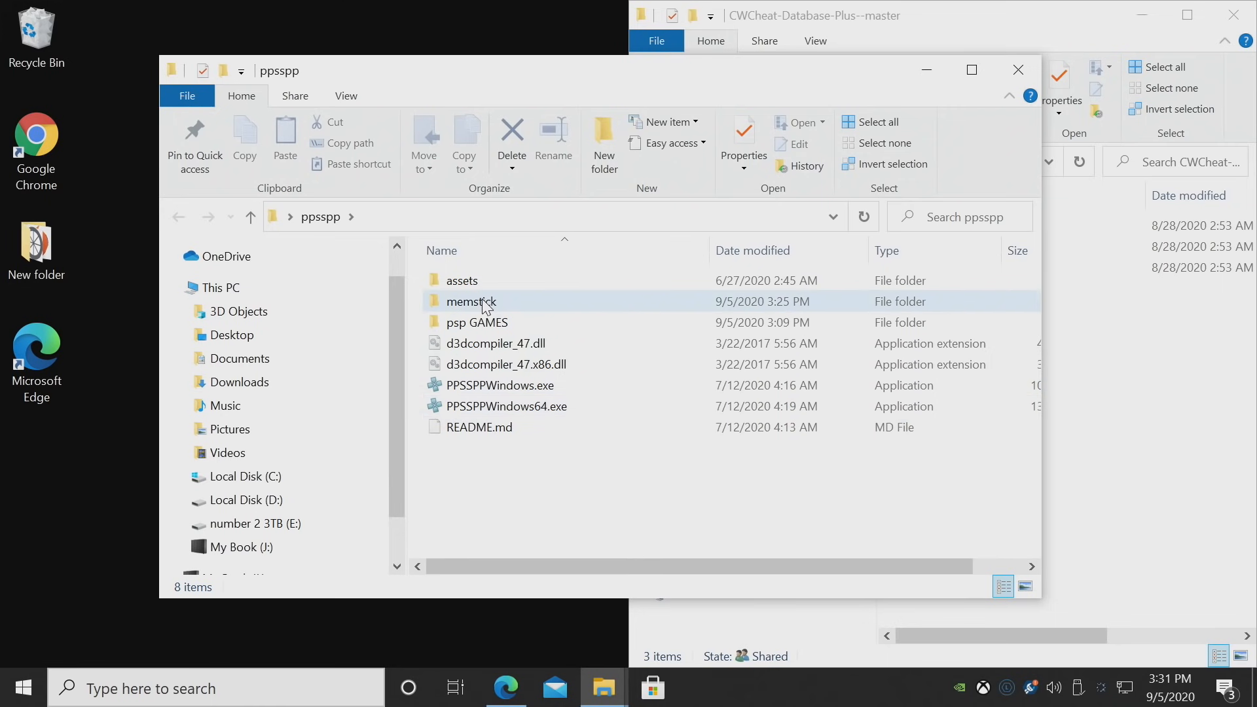
pyautogui.doubleClick(471, 301)
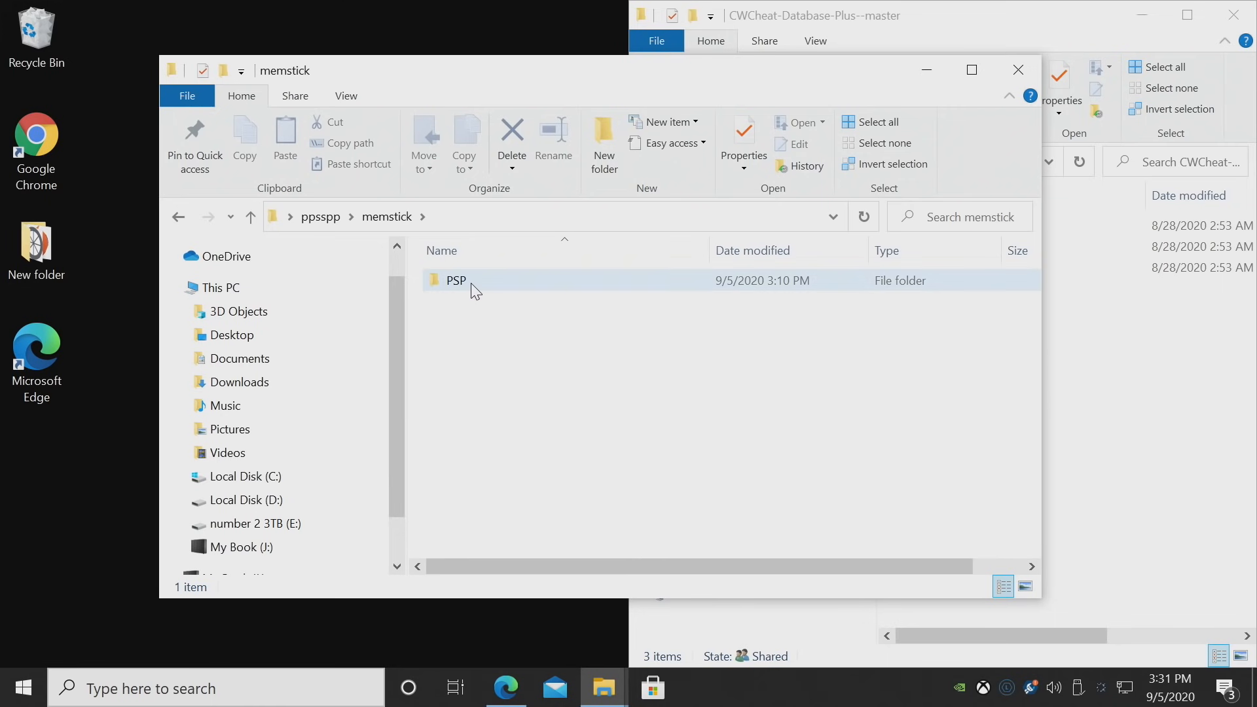
pyautogui.doubleClick(456, 279)
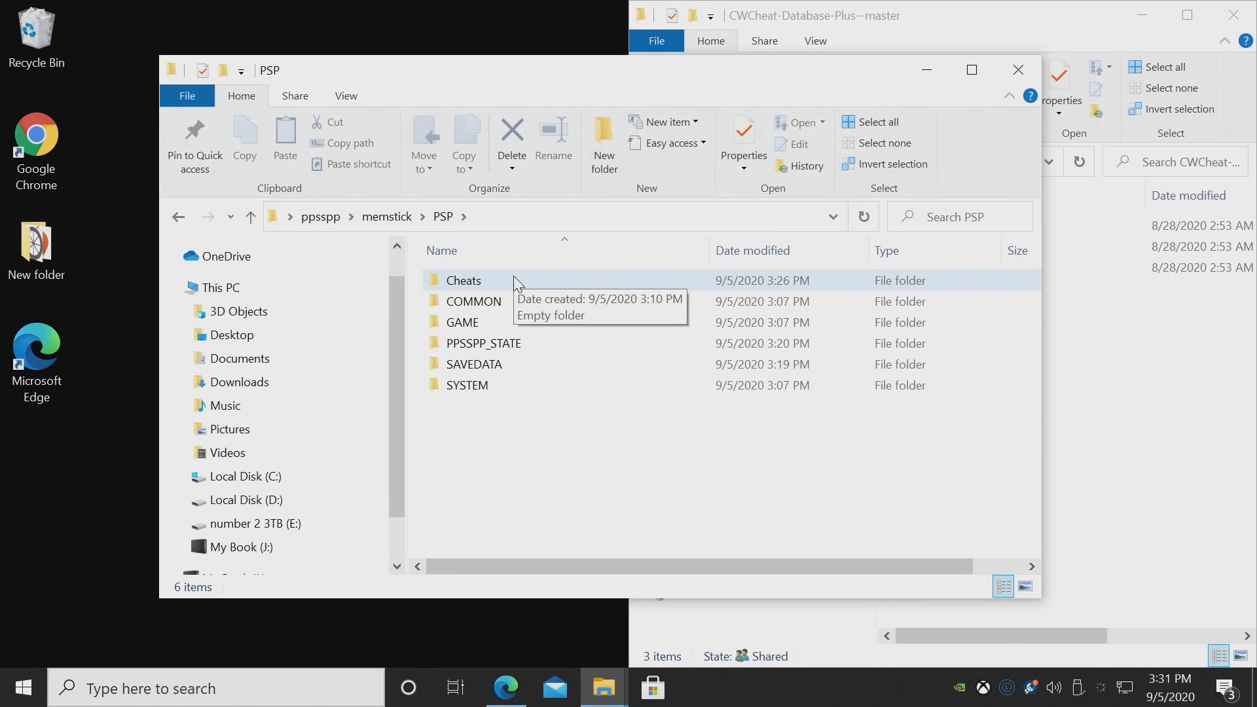
pyautogui.doubleClick(463, 280)
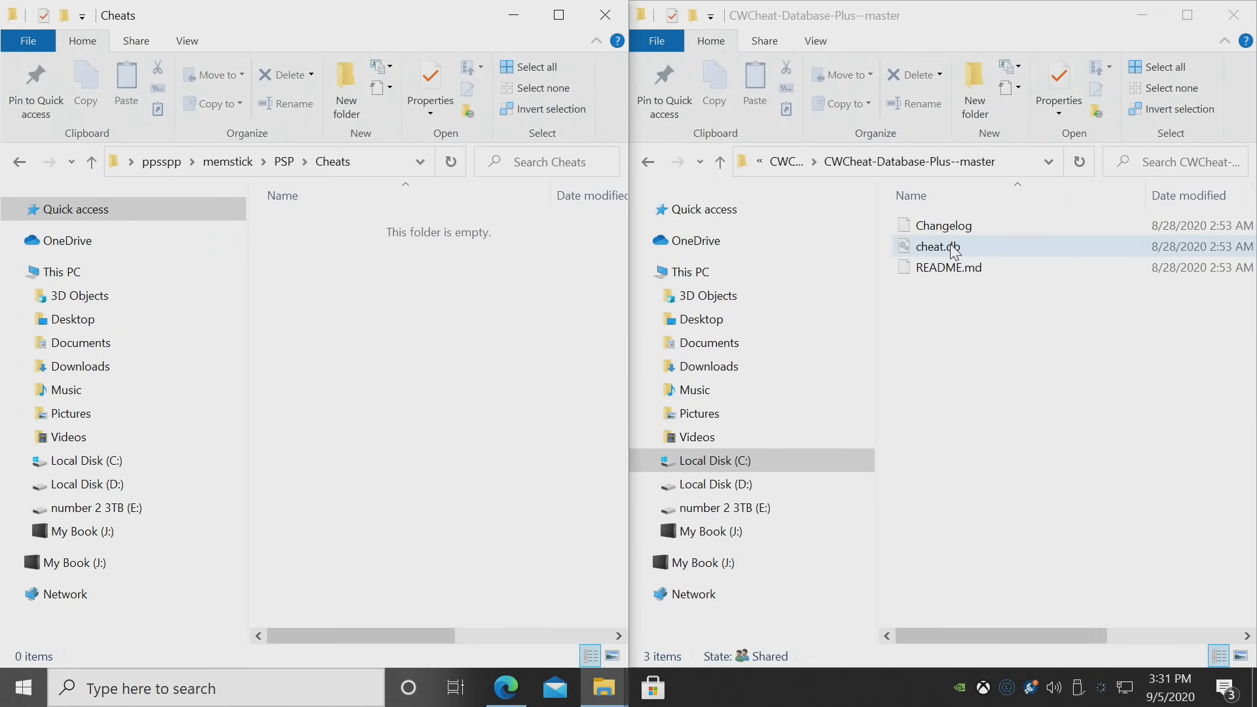
# Drag cheat.db from the database folder into the PPSSPP Cheats folder
pyautogui.click(935, 246)
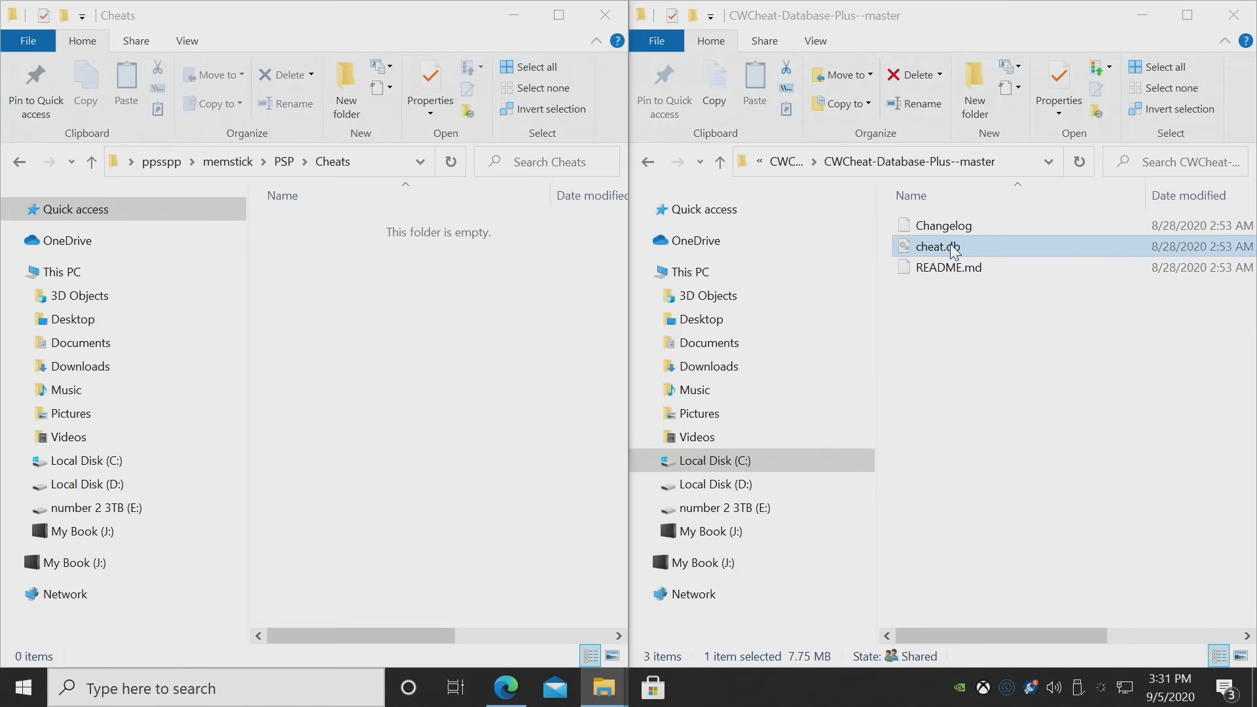
pyautogui.moveTo(936, 246); pyautogui.dragTo(335, 421)
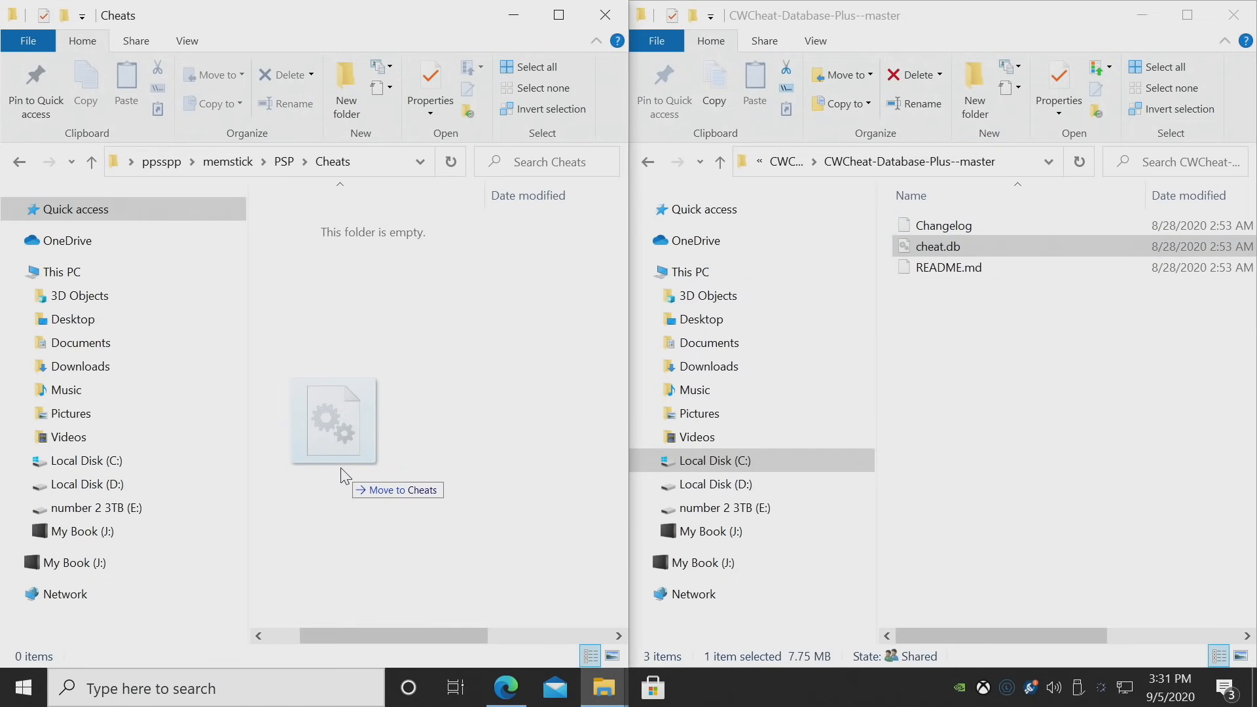
pyautogui.moveTo(936, 246); pyautogui.dragTo(345, 421)
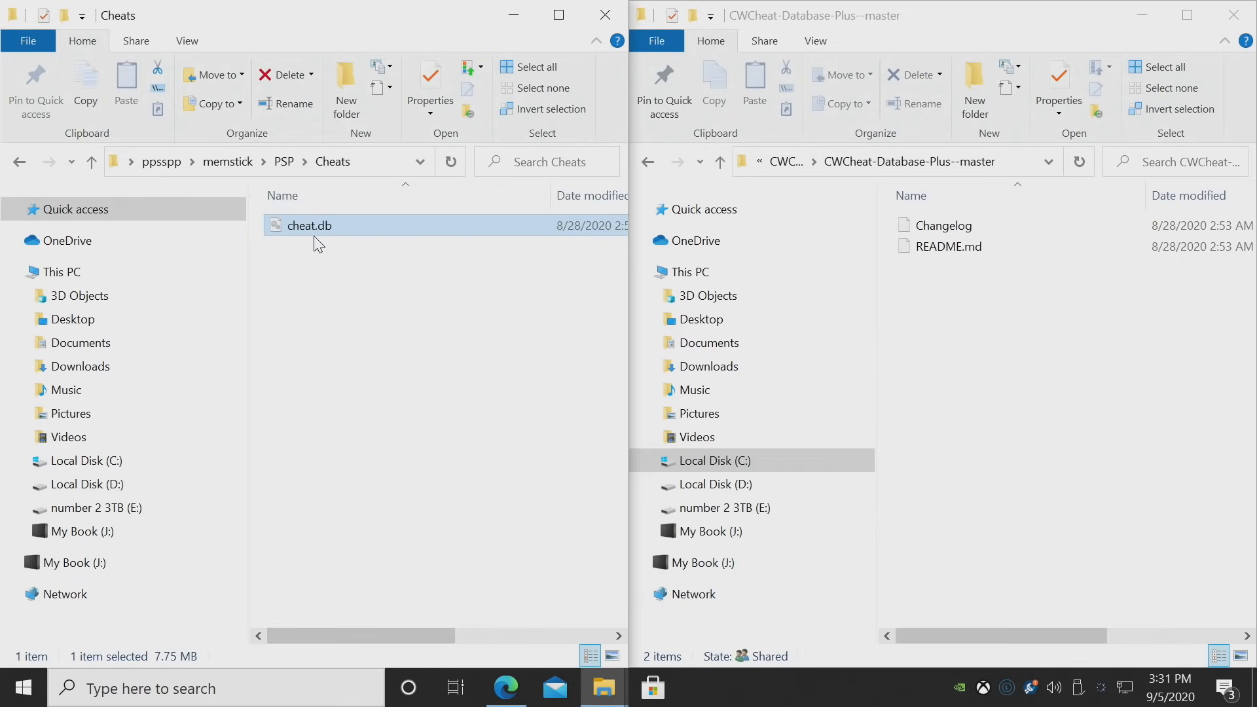
pyautogui.moveTo(313, 236)
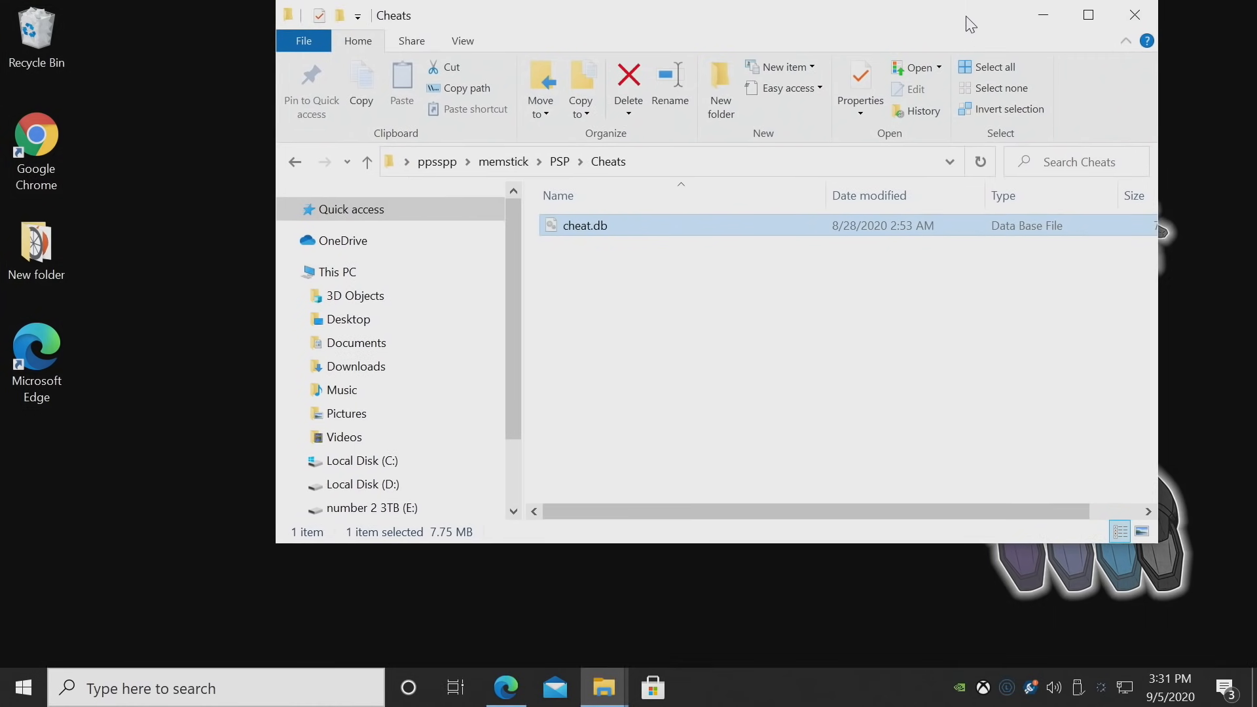
# Go back to the ppsspp folder and launch PPSSPPWindows64.exe
pyautogui.click(296, 161)
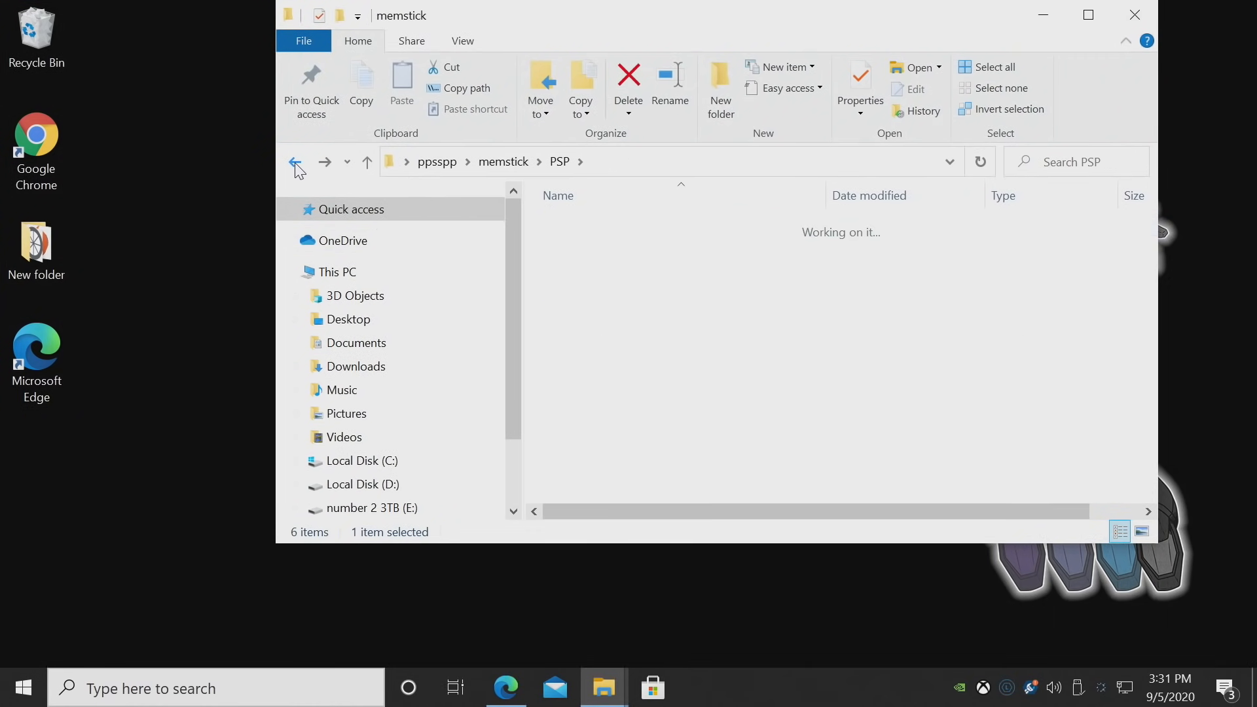
pyautogui.click(296, 161)
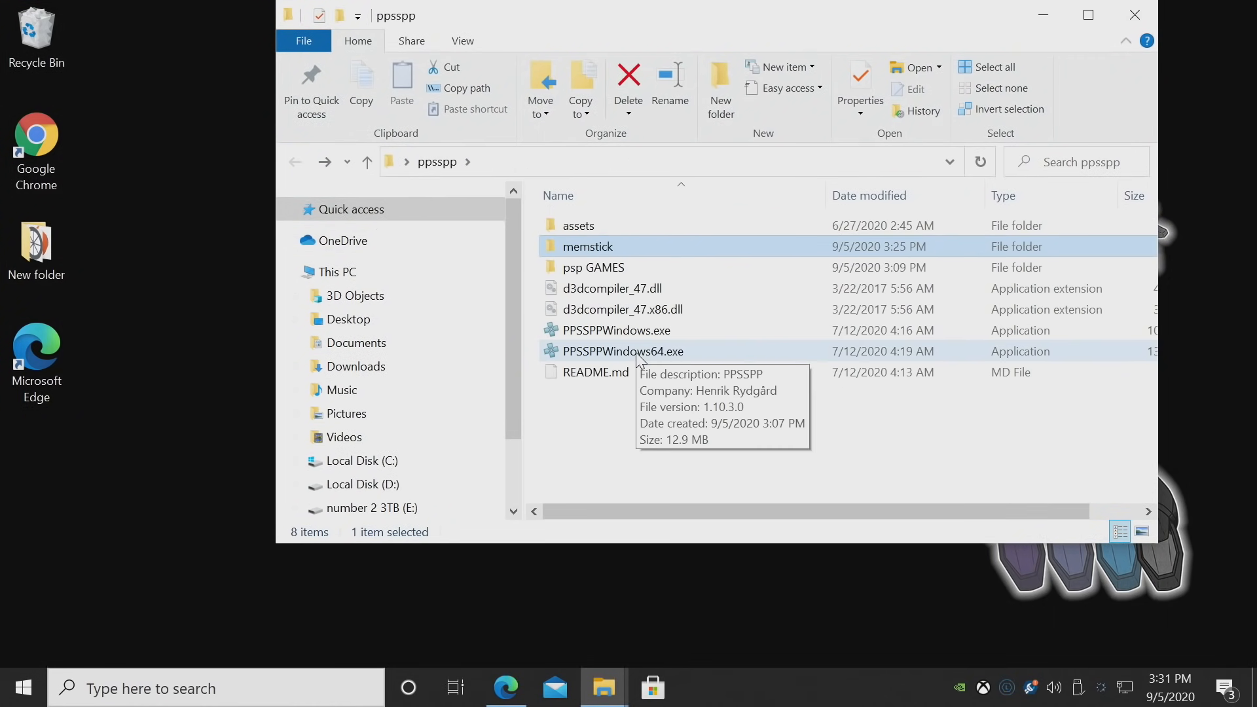
pyautogui.doubleClick(622, 351)
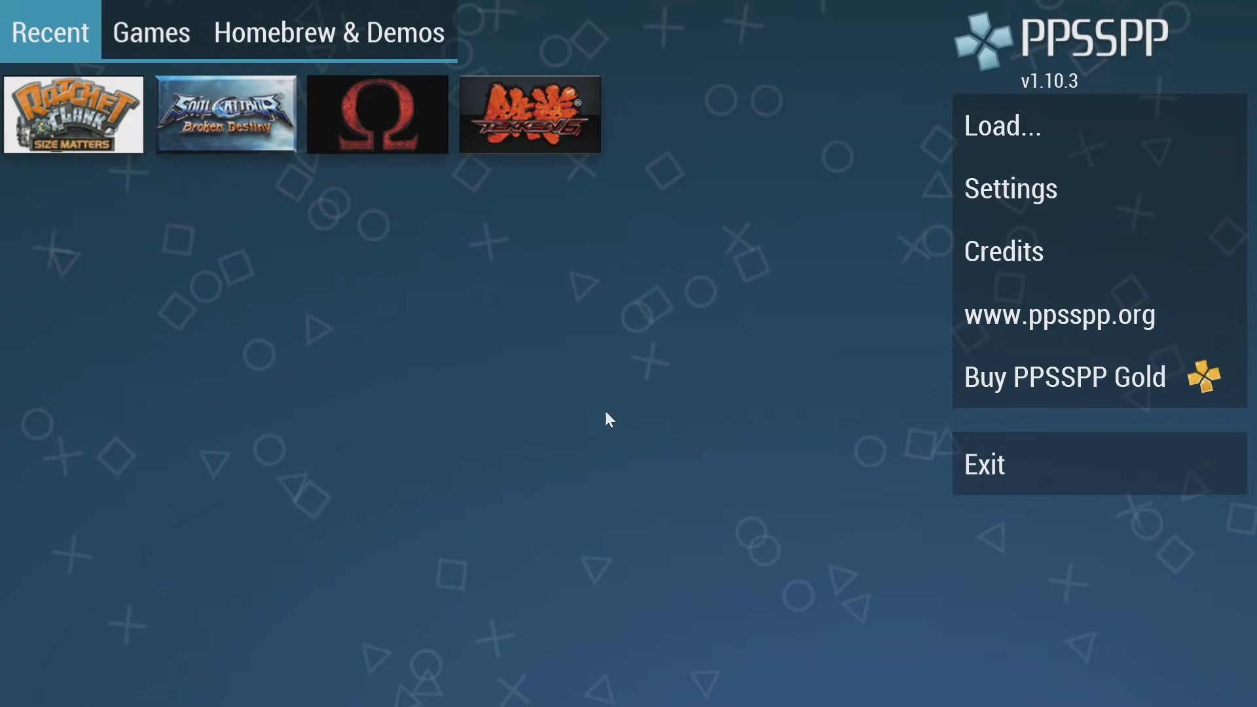
# Tick Enable cheats under Settings > System, then return to the main menu
pyautogui.click(1010, 189)
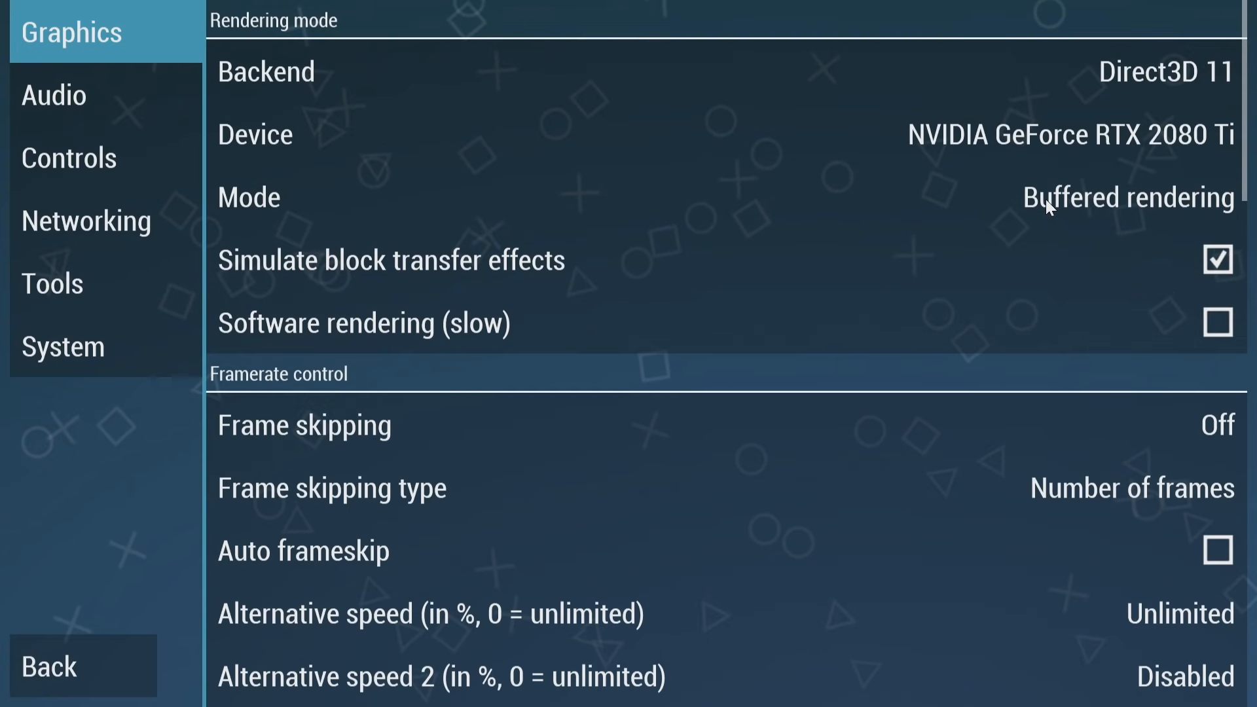
pyautogui.click(63, 346)
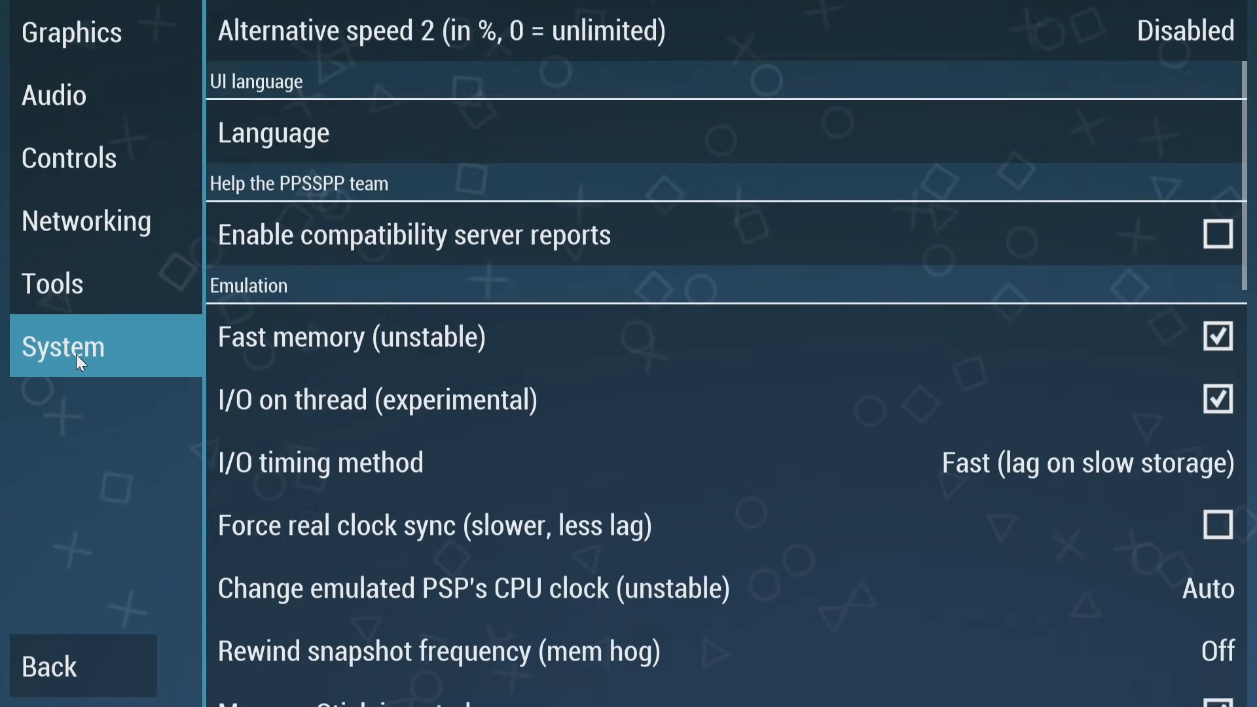
pyautogui.scroll(-3)
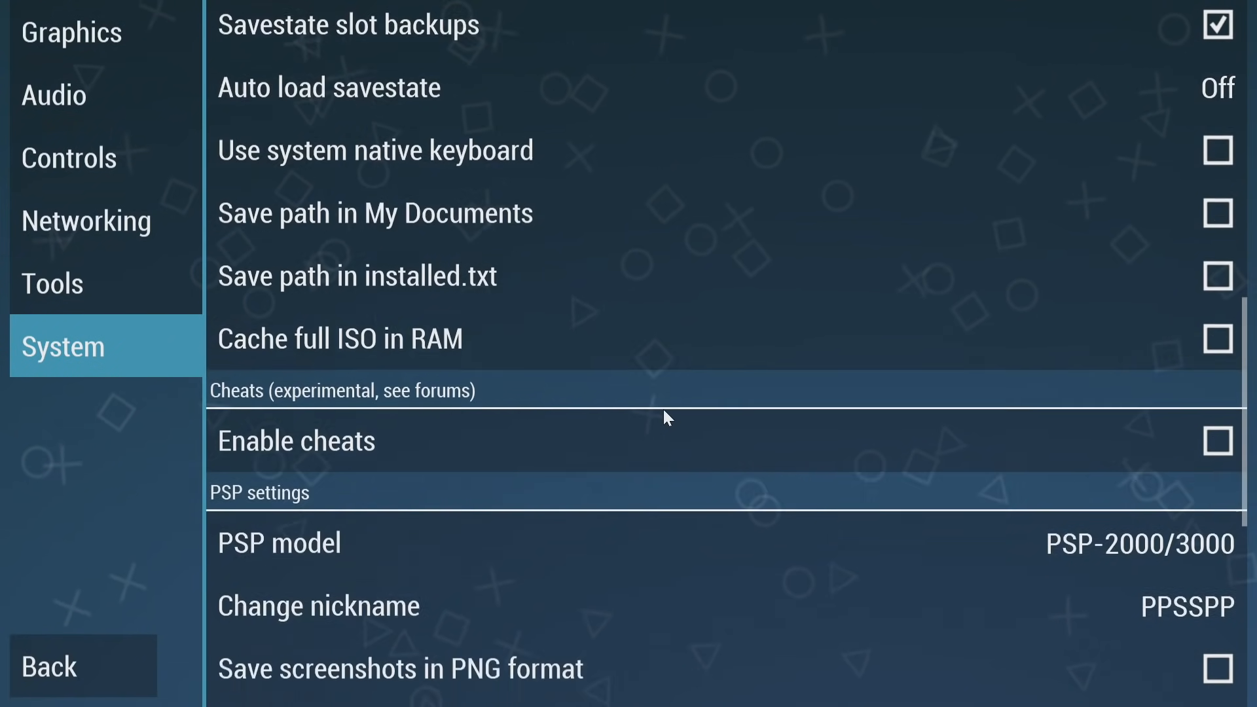
pyautogui.scroll(-3)
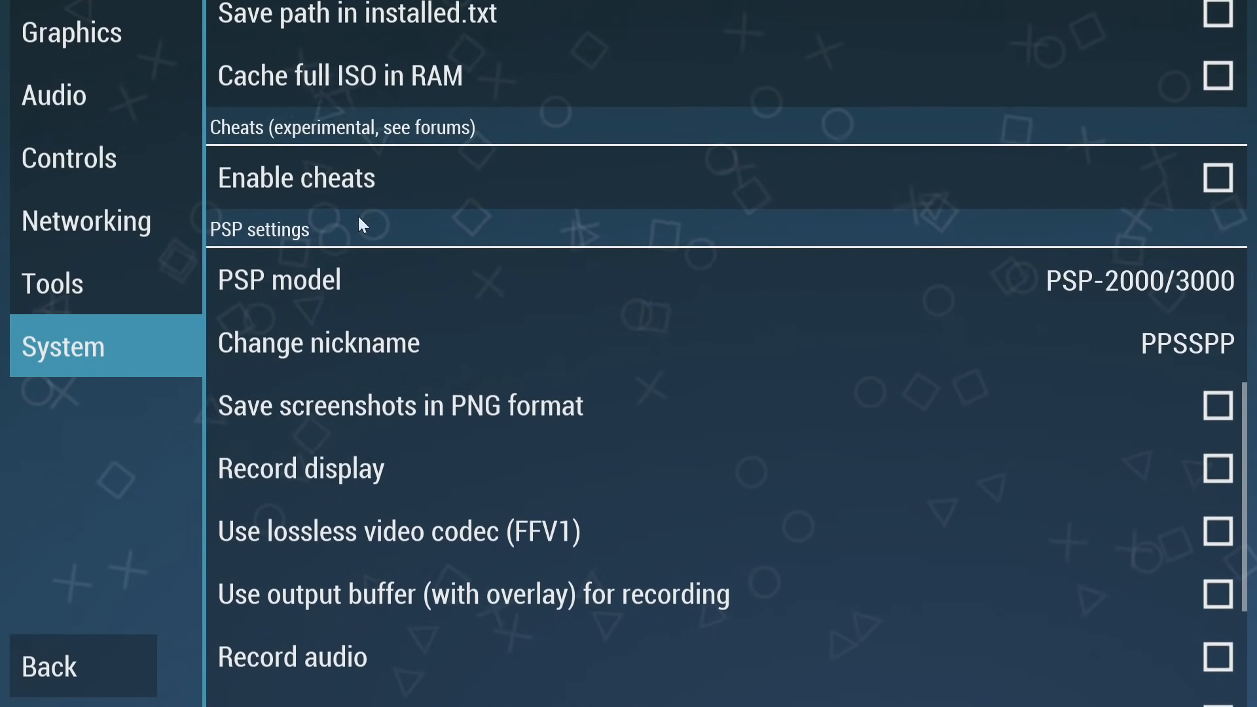
pyautogui.click(1218, 178)
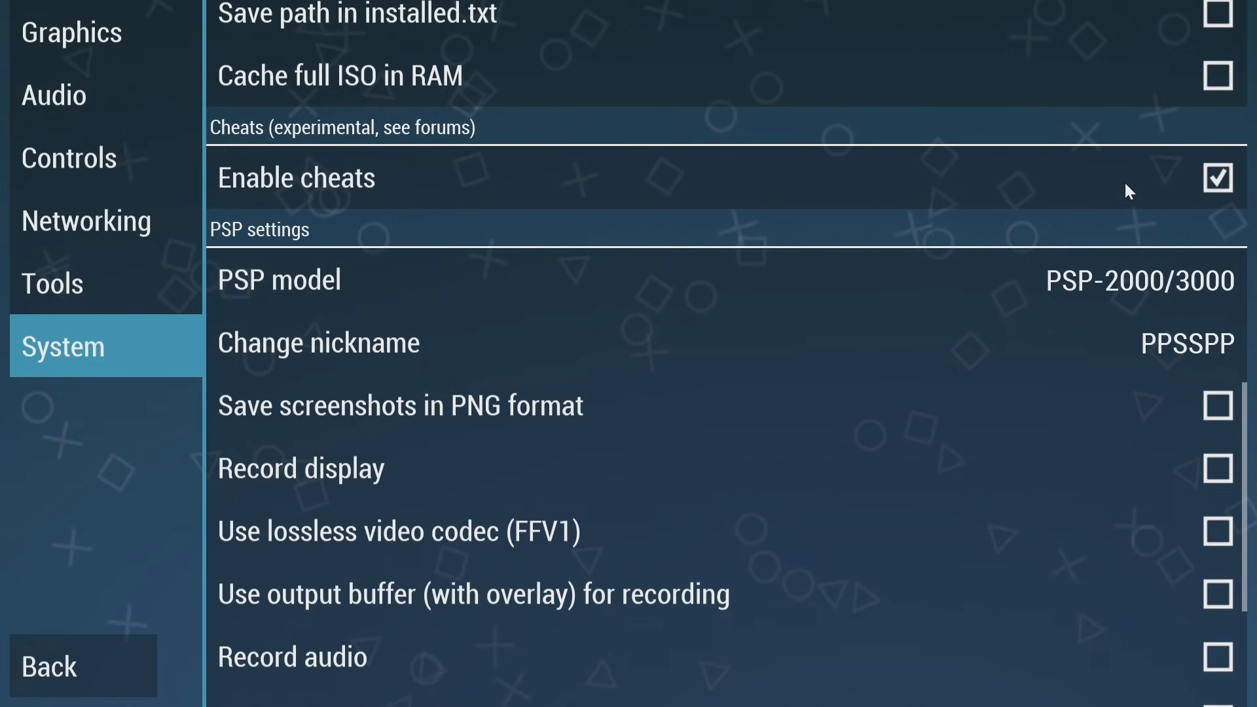
pyautogui.click(82, 666)
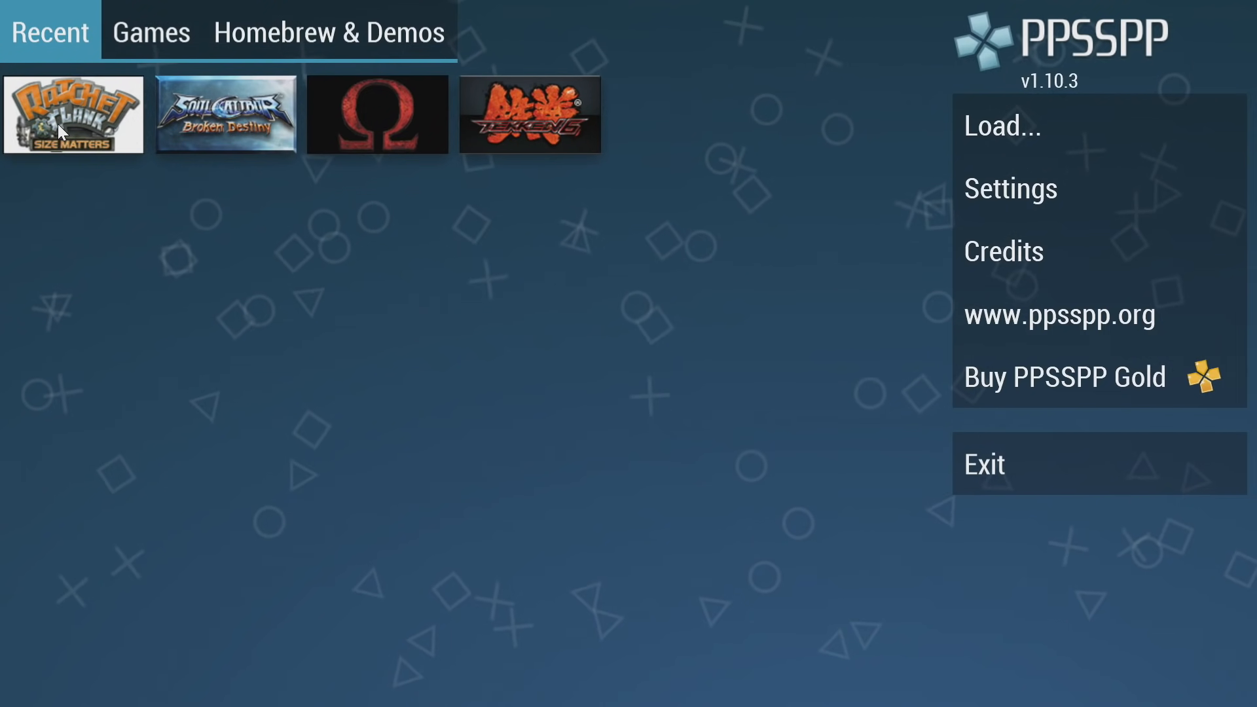
# Launch Ratchet & Clank and import its cheats from cheat.db
pyautogui.click(72, 113)
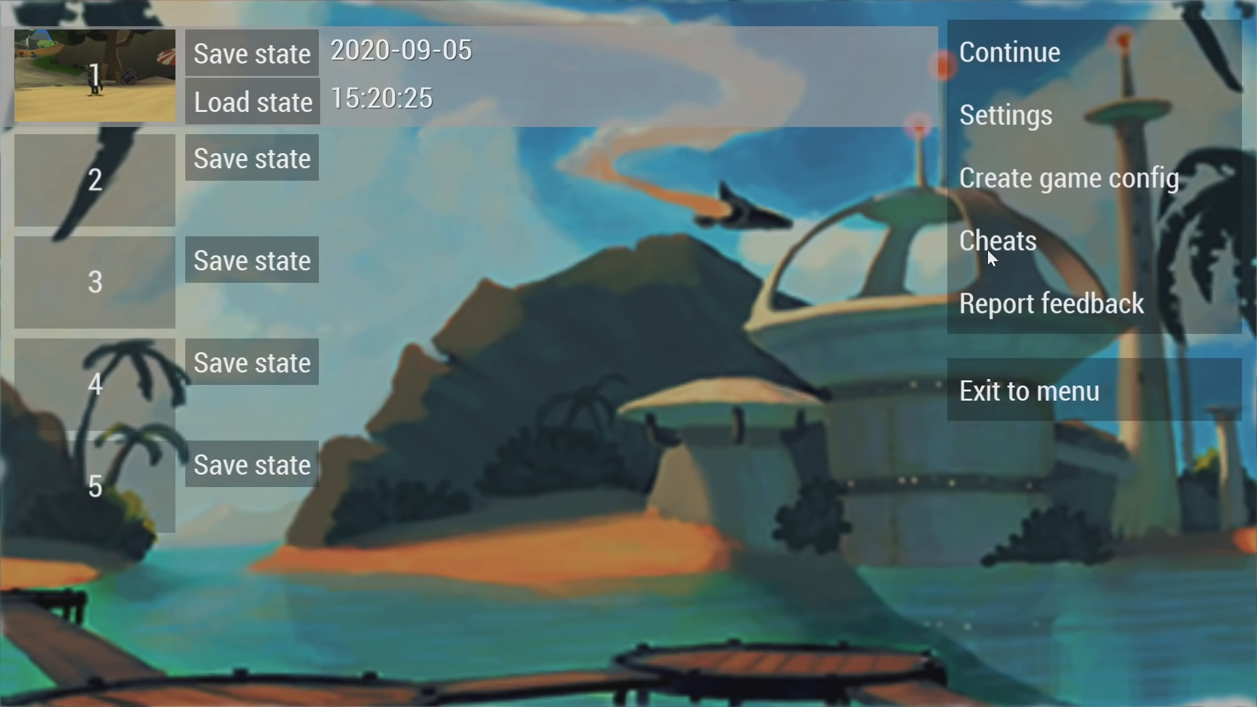
pyautogui.moveTo(982, 253)
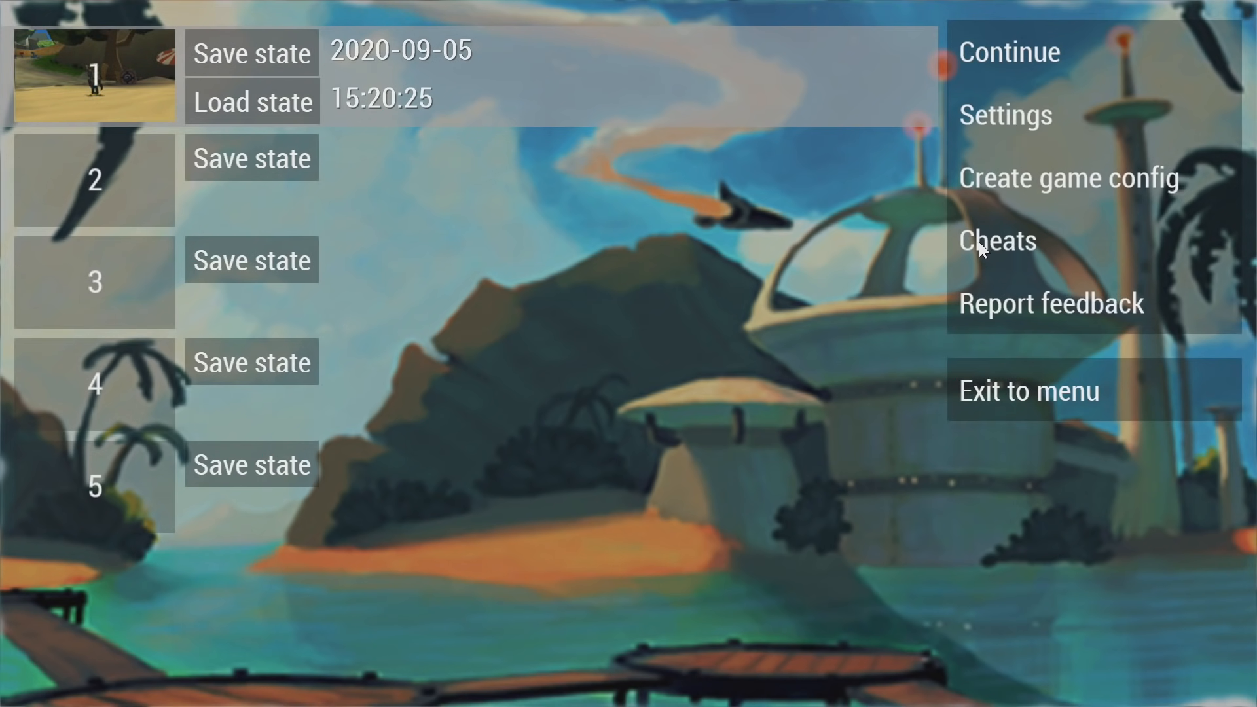
pyautogui.click(998, 240)
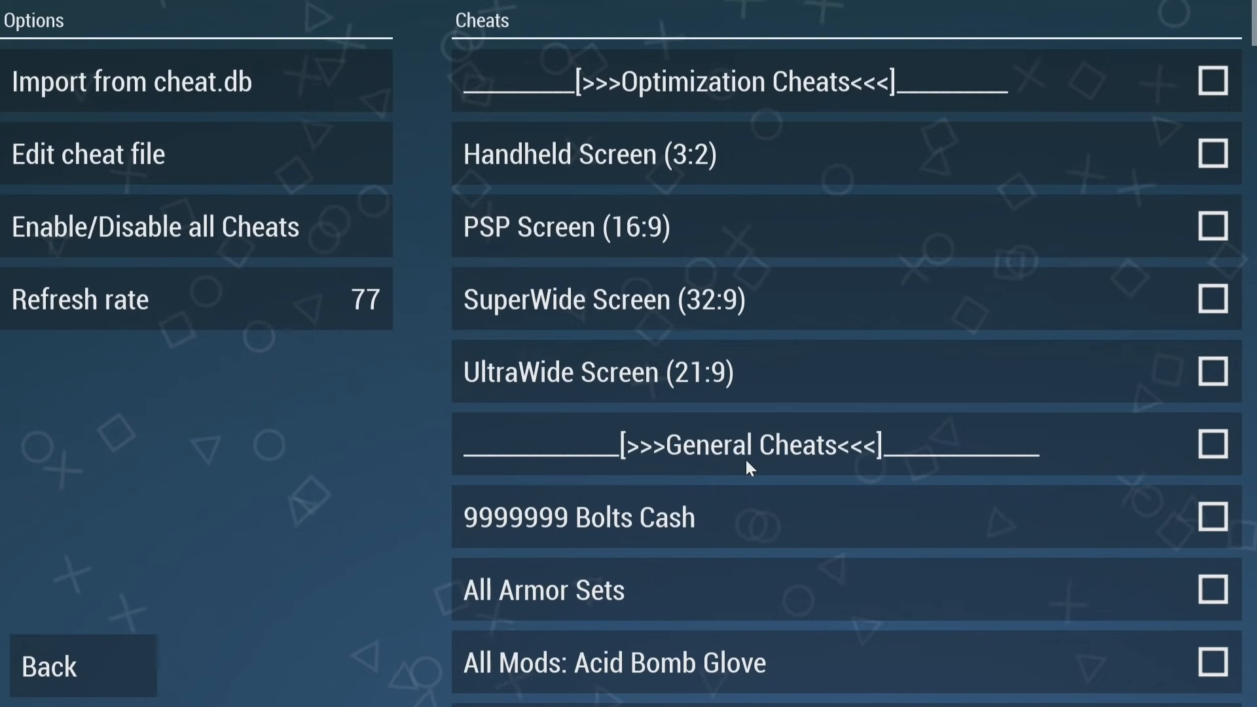
pyautogui.moveTo(786, 368)
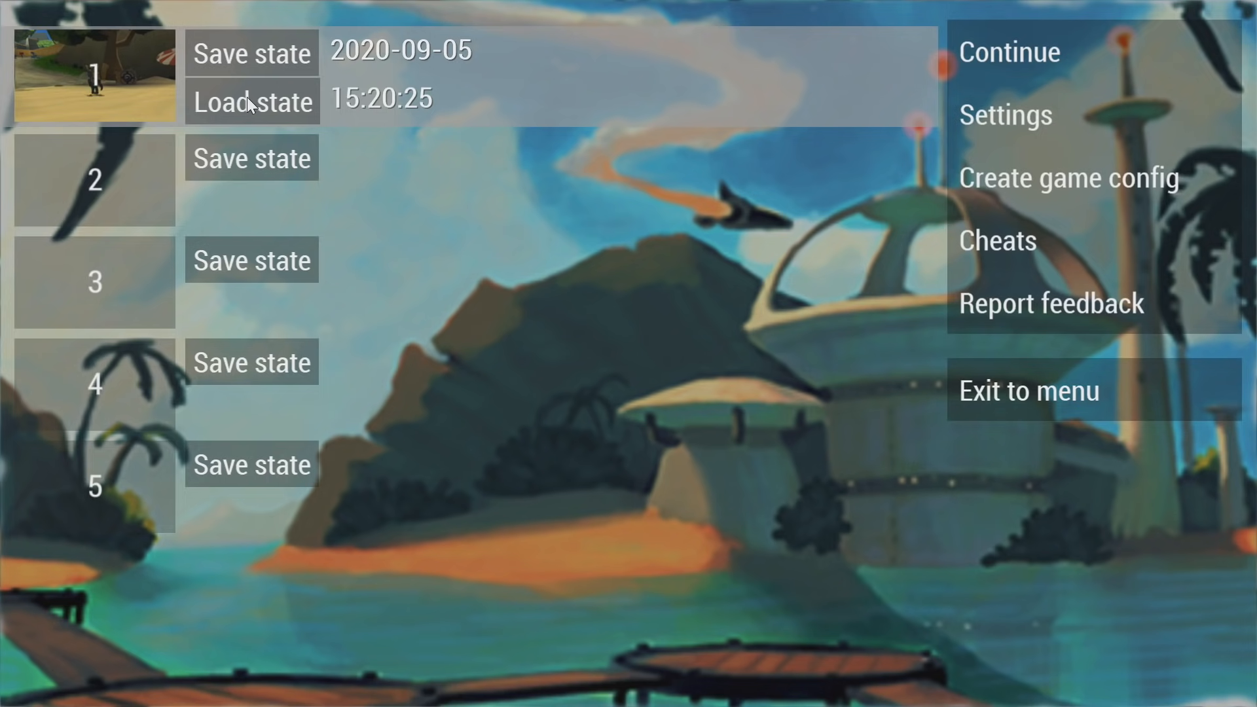
# Load save state slot 1, check the Armor screen, and return to the pause menu
pyautogui.click(250, 103)
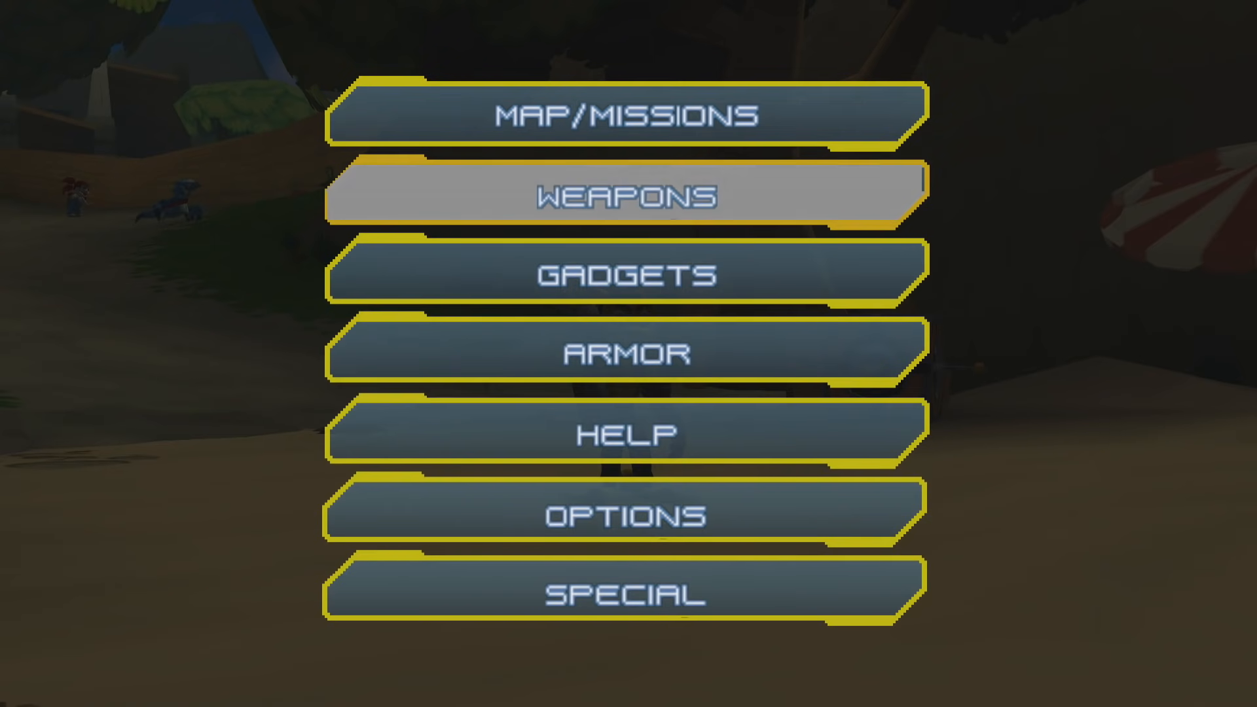
pyautogui.click(628, 353)
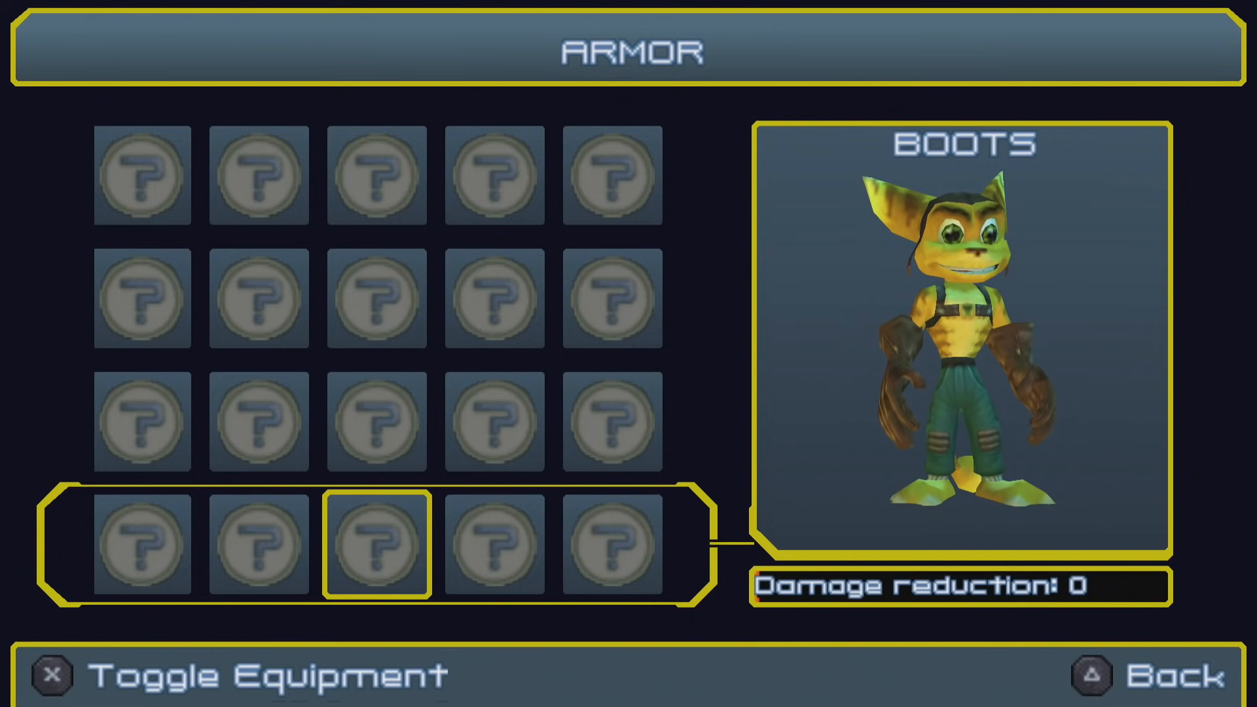
pyautogui.press('Right')
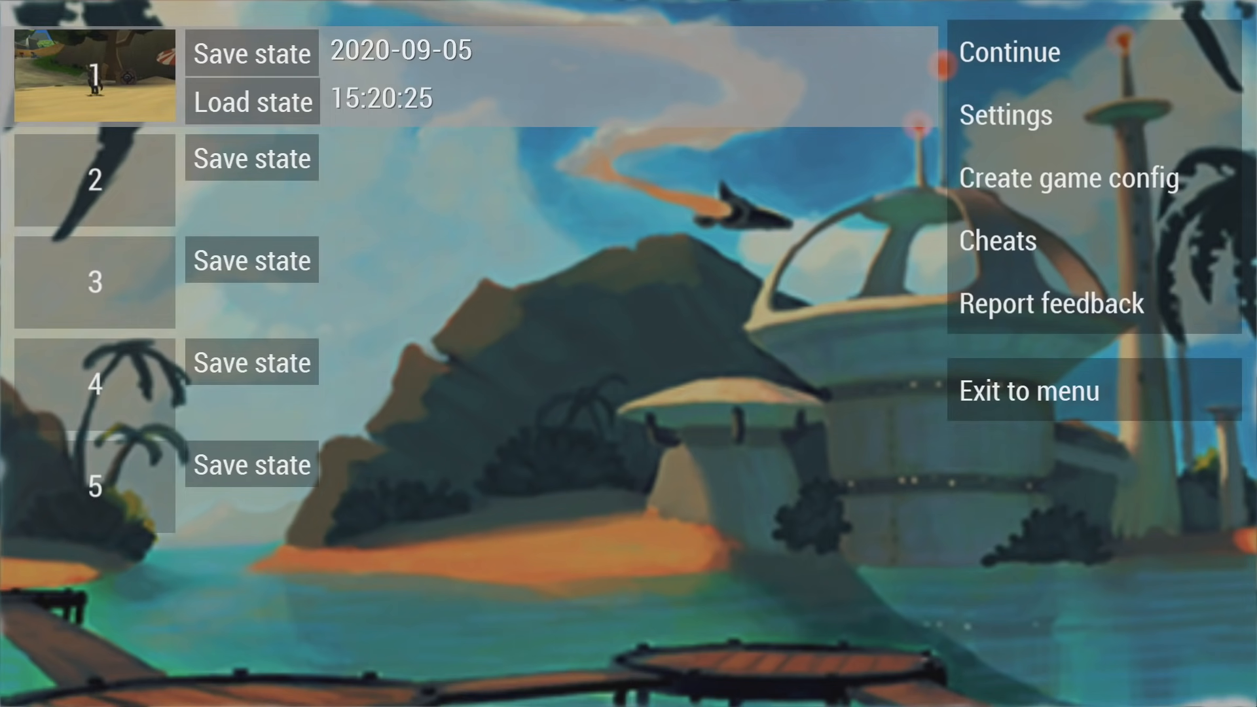
# Enable the Have All Armors cheat from the pause menu's cheat list
pyautogui.click(997, 241)
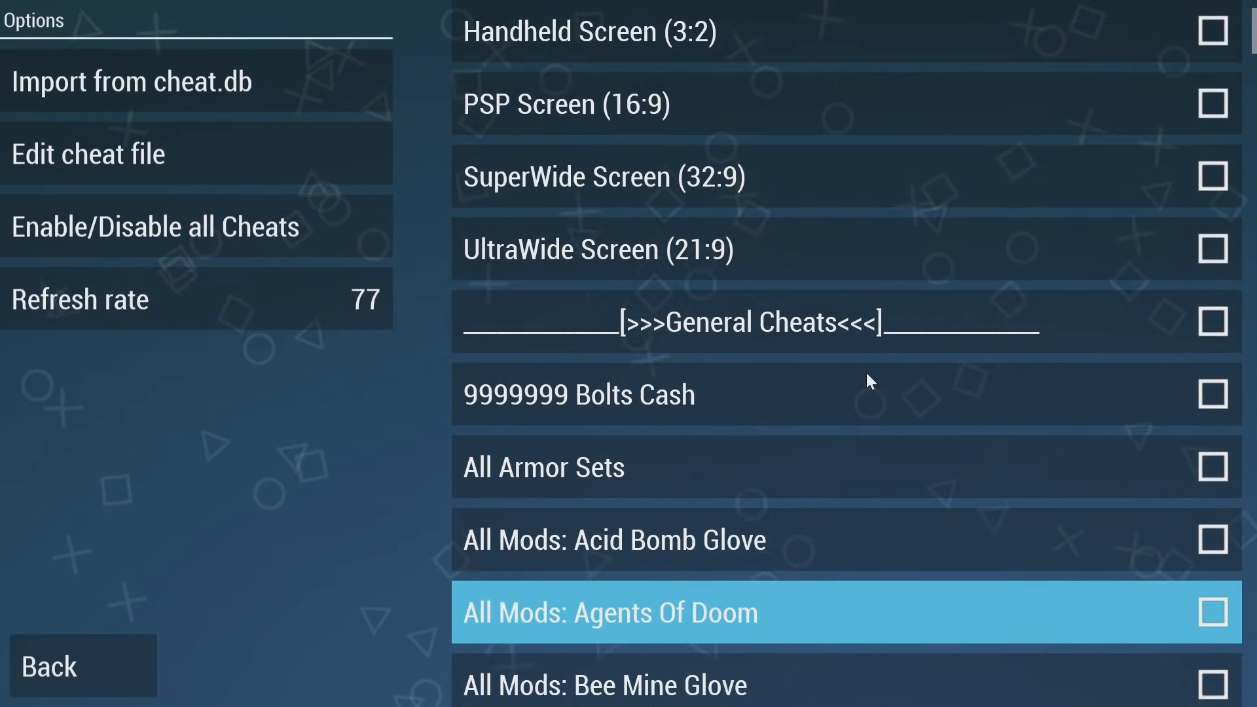
pyautogui.scroll(-3)
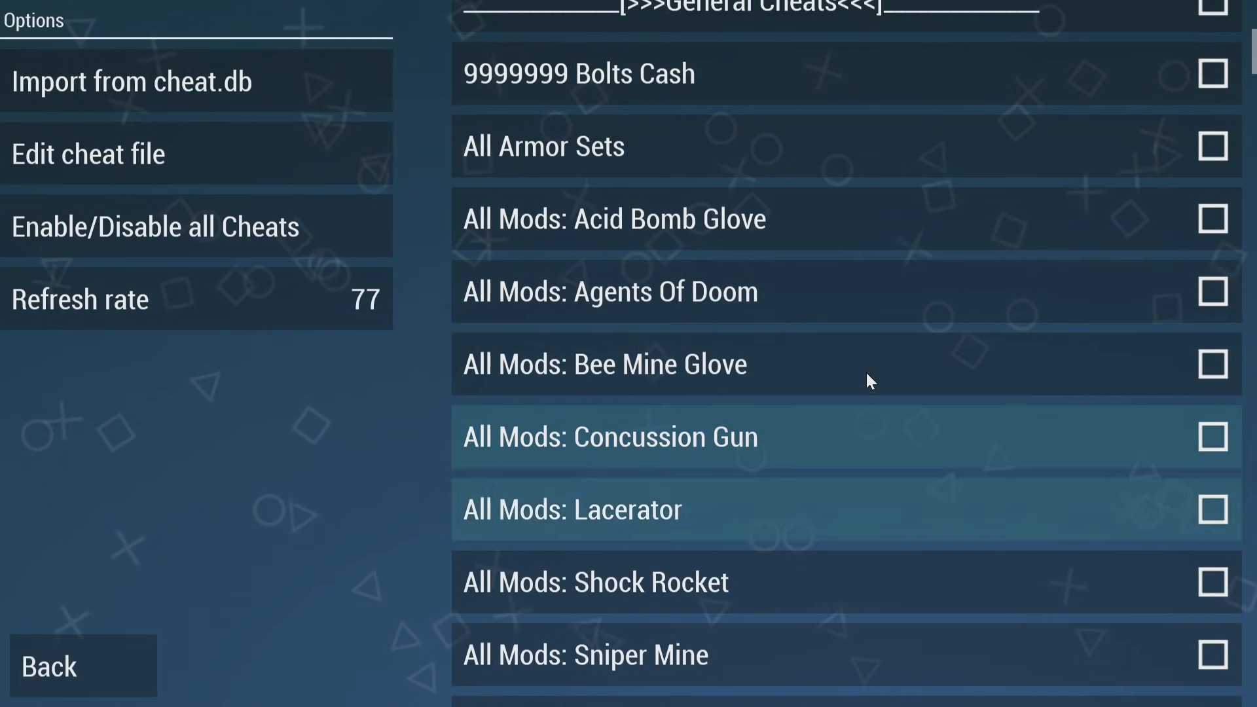
pyautogui.scroll(-3)
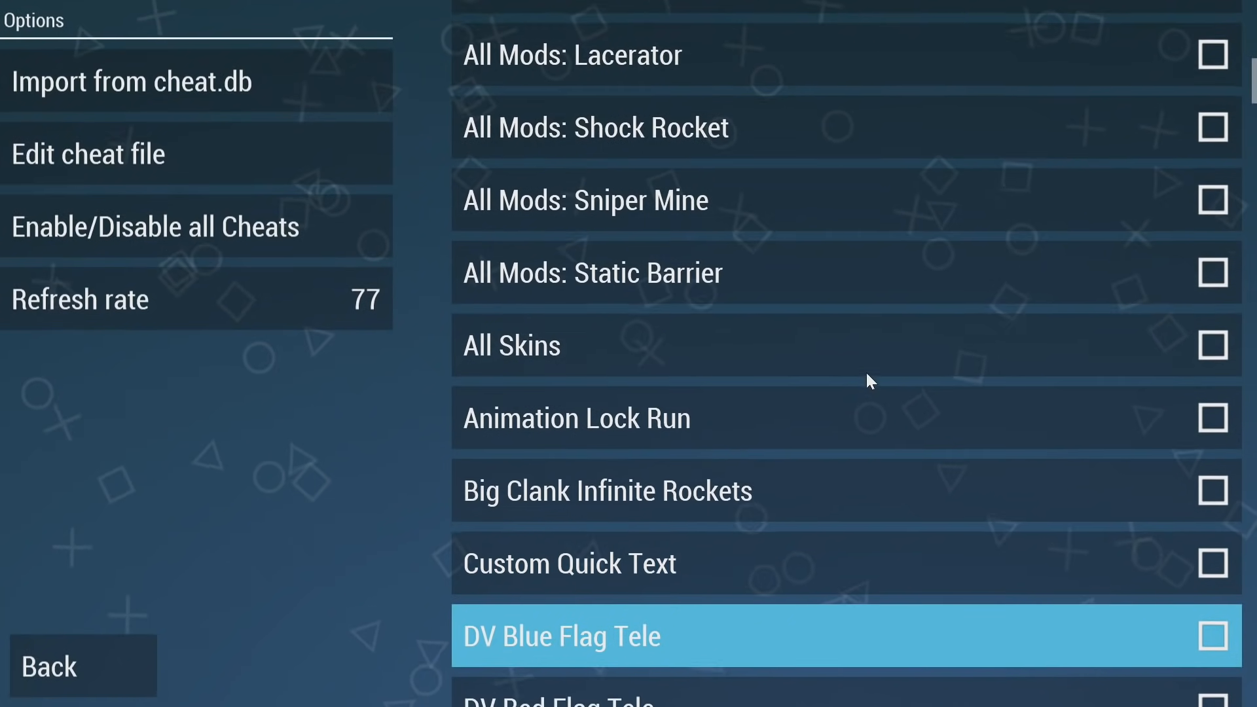
pyautogui.scroll(-3)
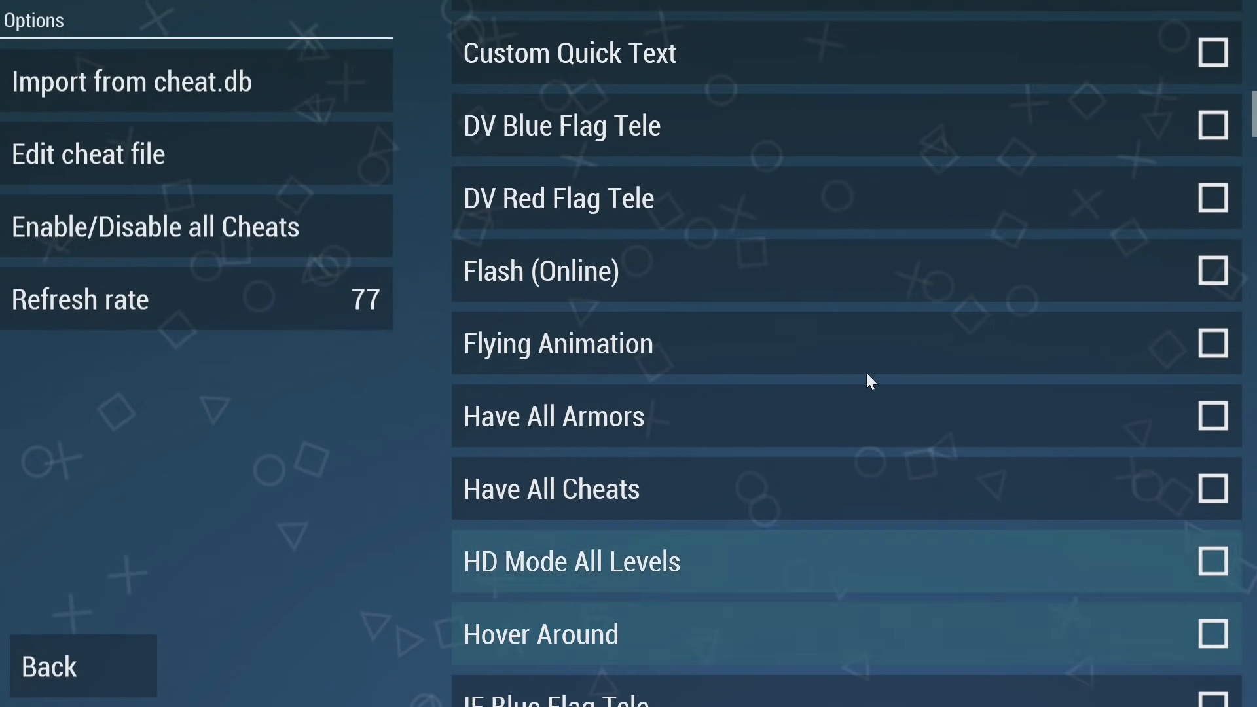
pyautogui.scroll(-3)
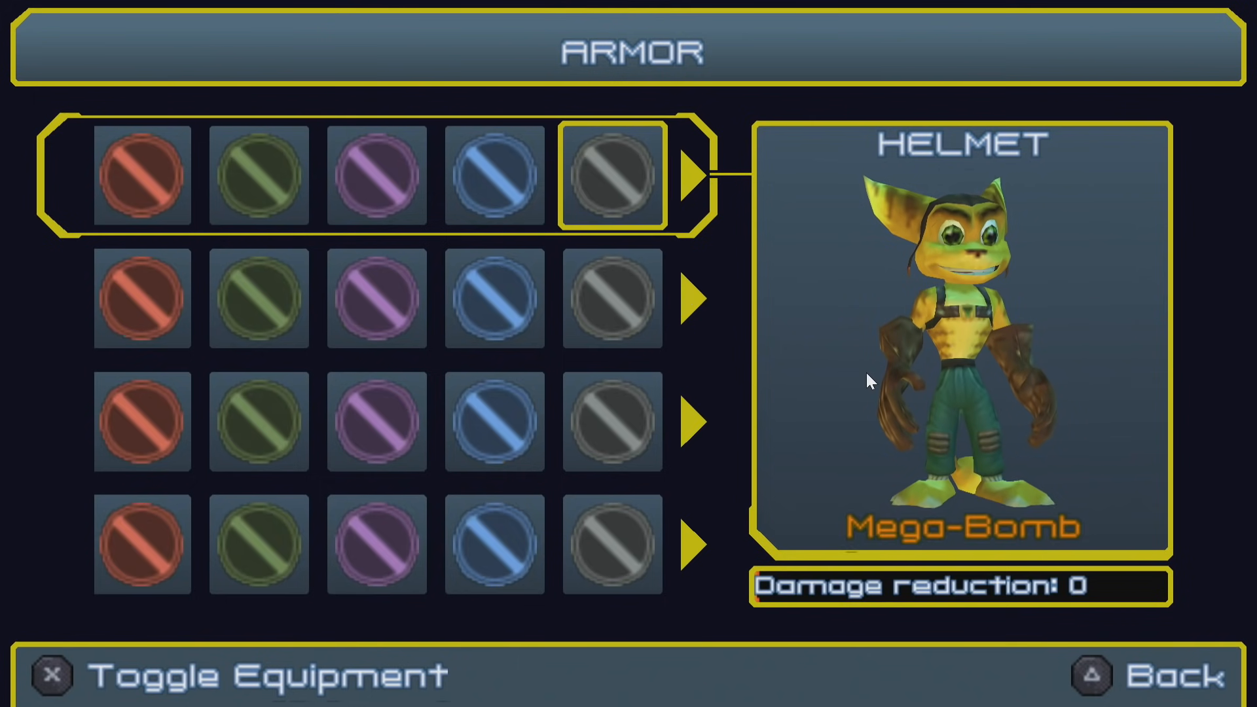
# Equip the newly unlocked helmet from the Armor screen's top row
pyautogui.click(611, 175)
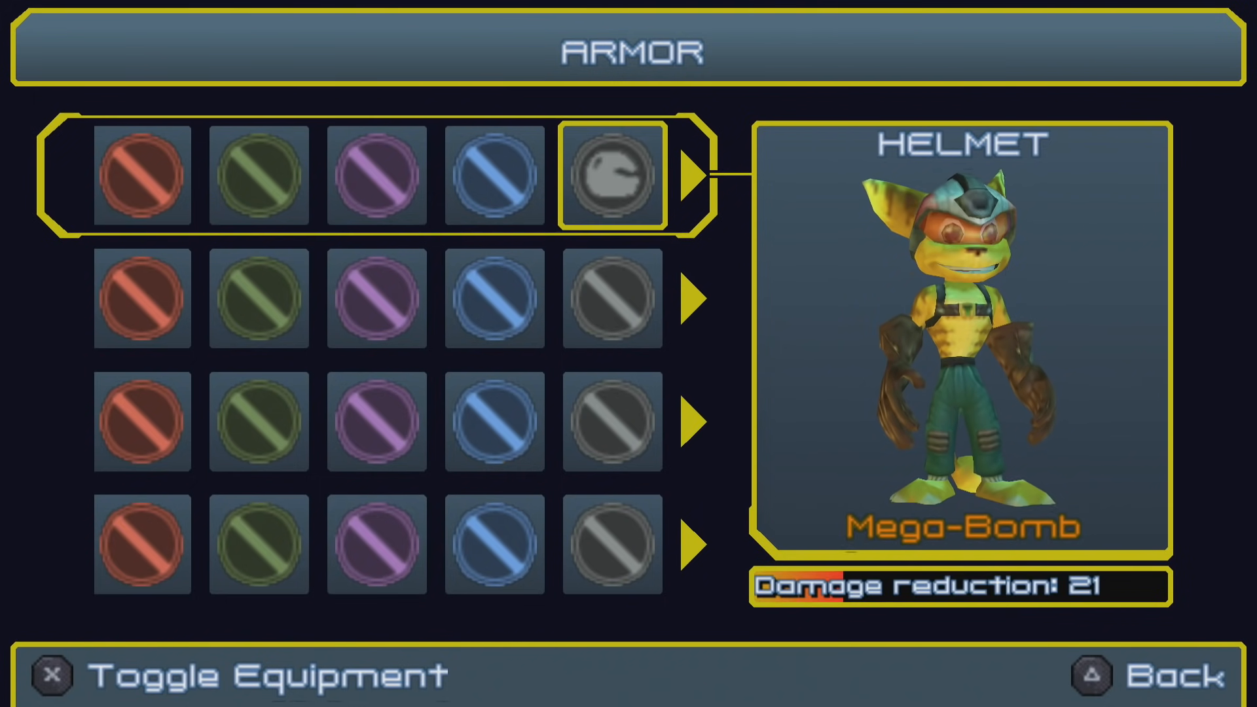
pyautogui.press('down')
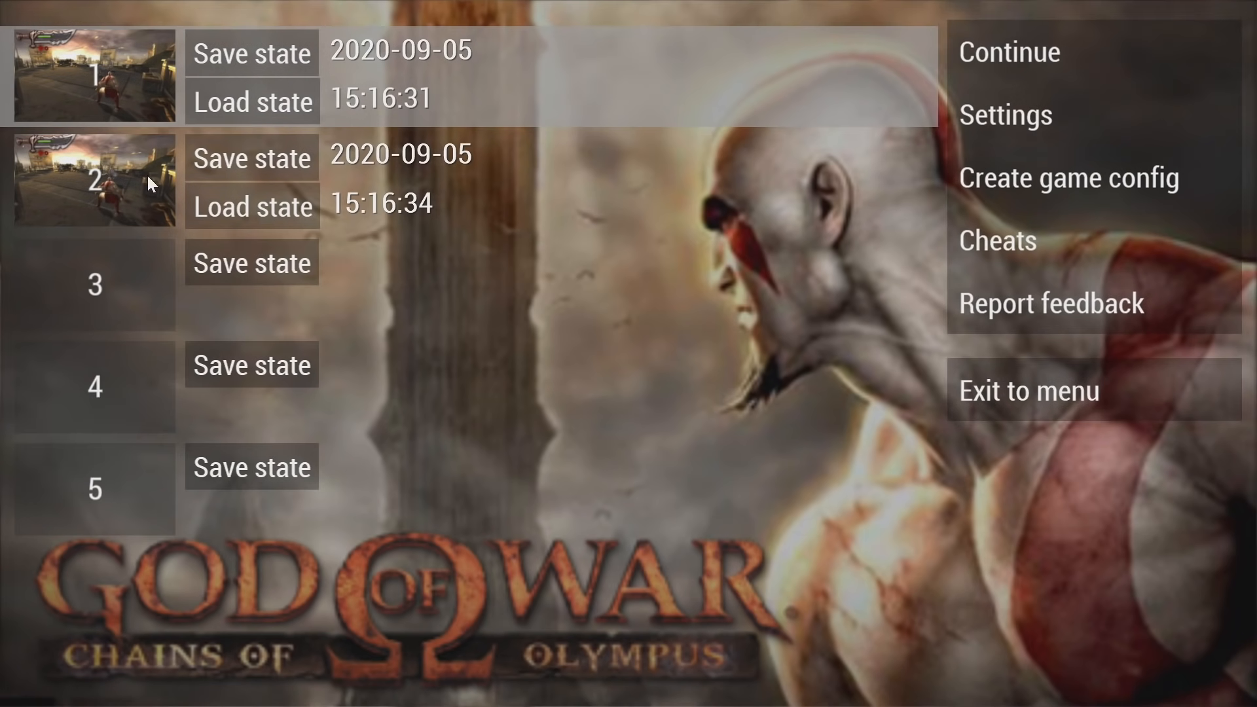
# Pick the second save slot, then import God of War's cheats from cheat.db
pyautogui.click(1008, 51)
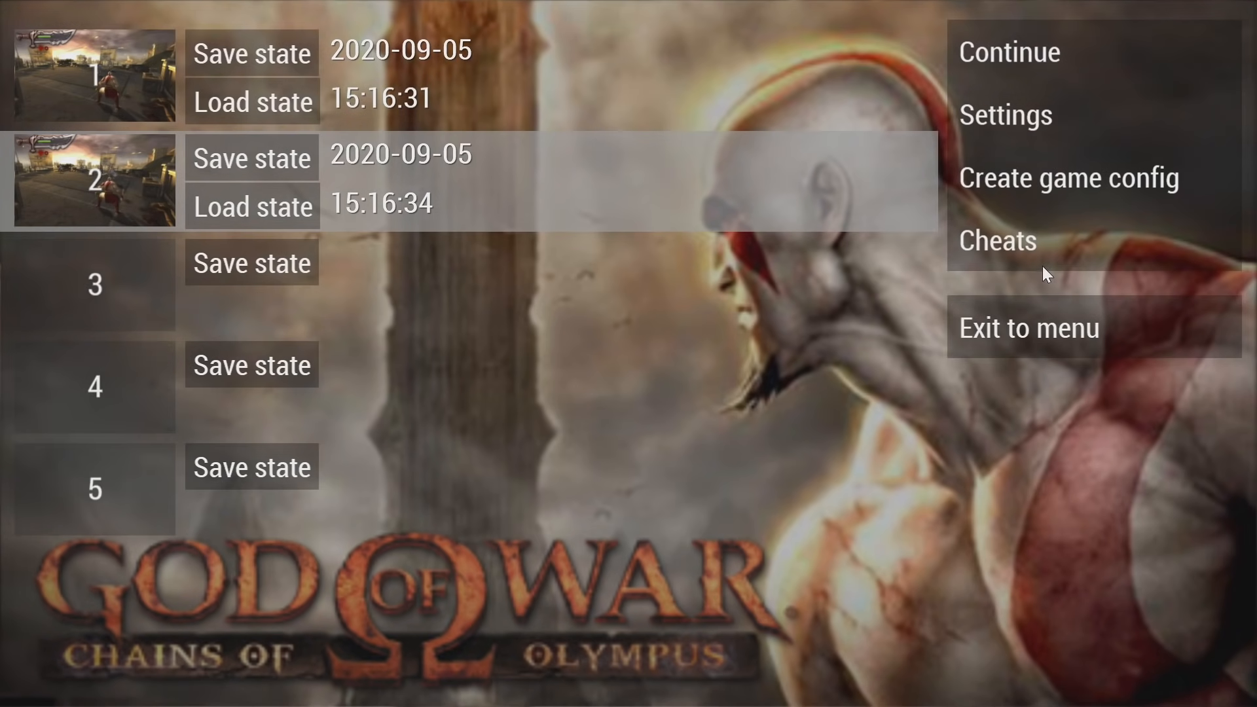
pyautogui.click(996, 240)
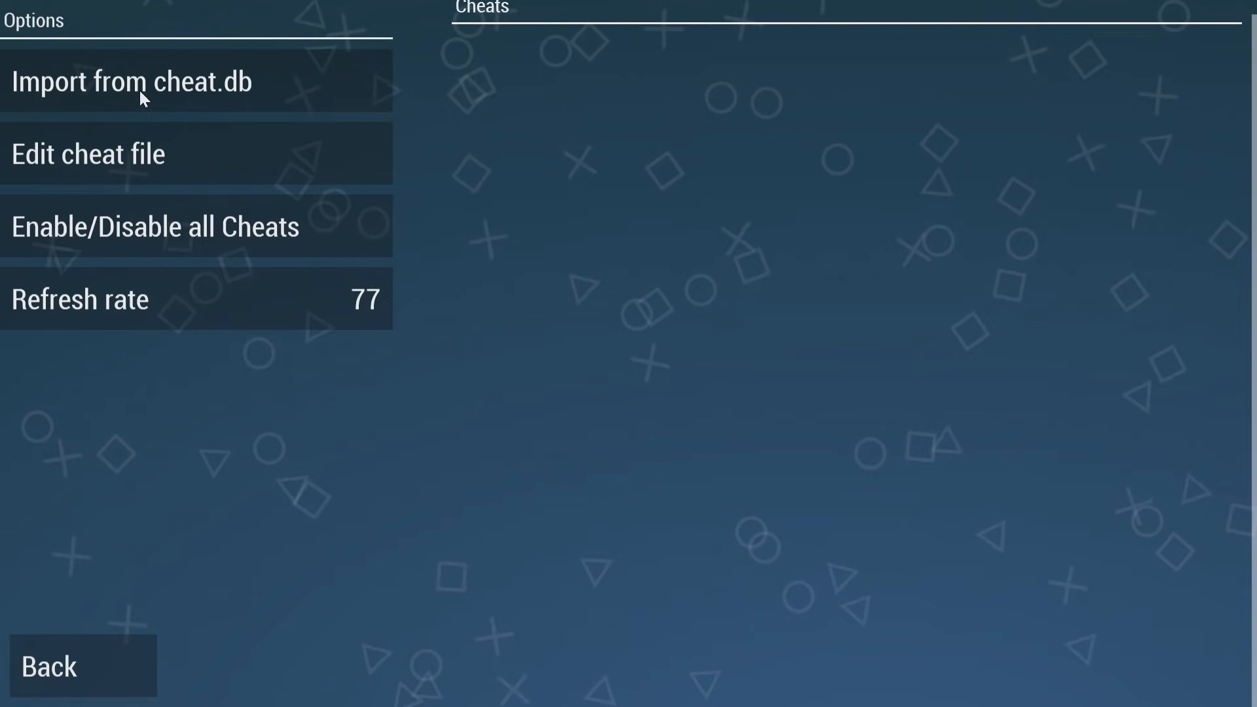
pyautogui.click(133, 82)
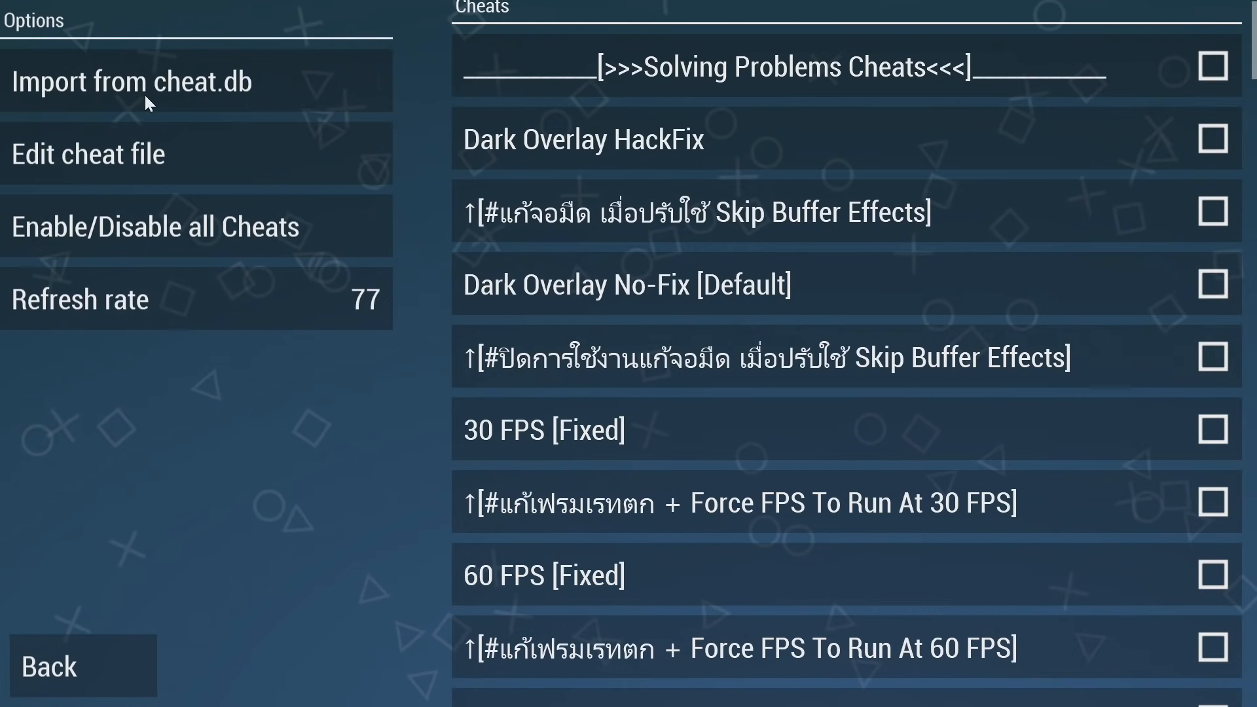
# Scroll through God of War's cheat list to the Inf. Red Orbs entry
pyautogui.click(801, 67)
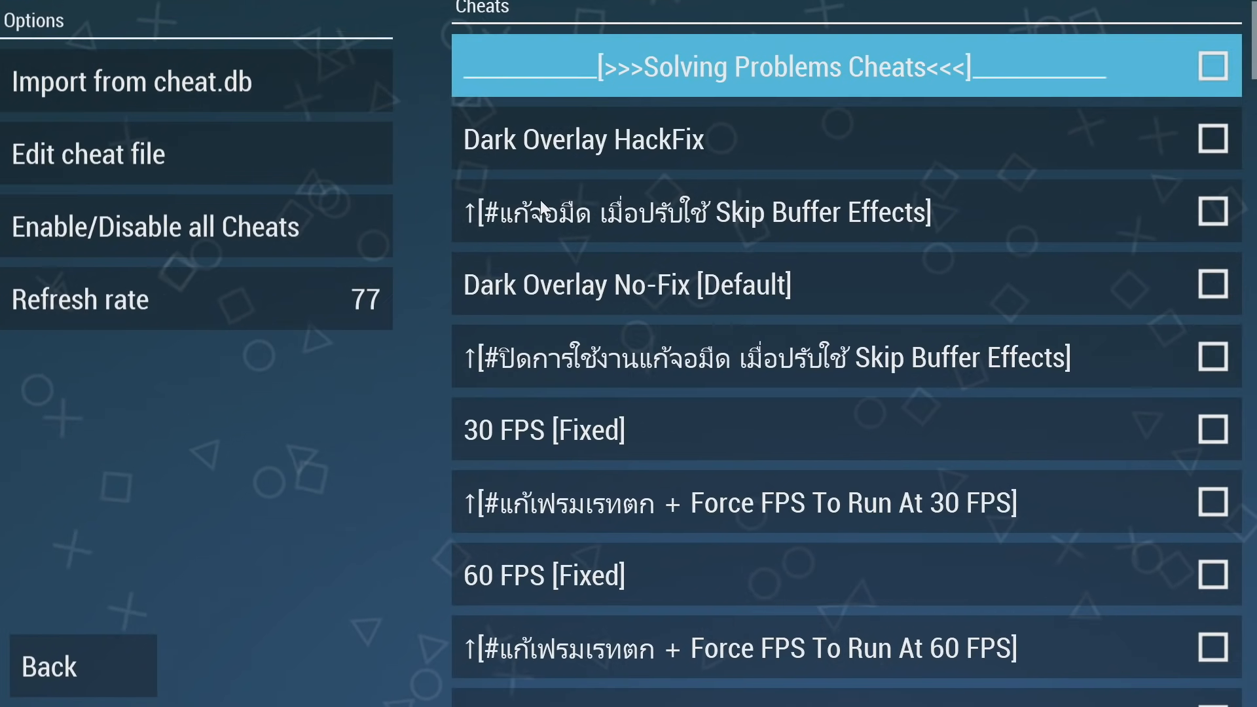
pyautogui.scroll(-3)
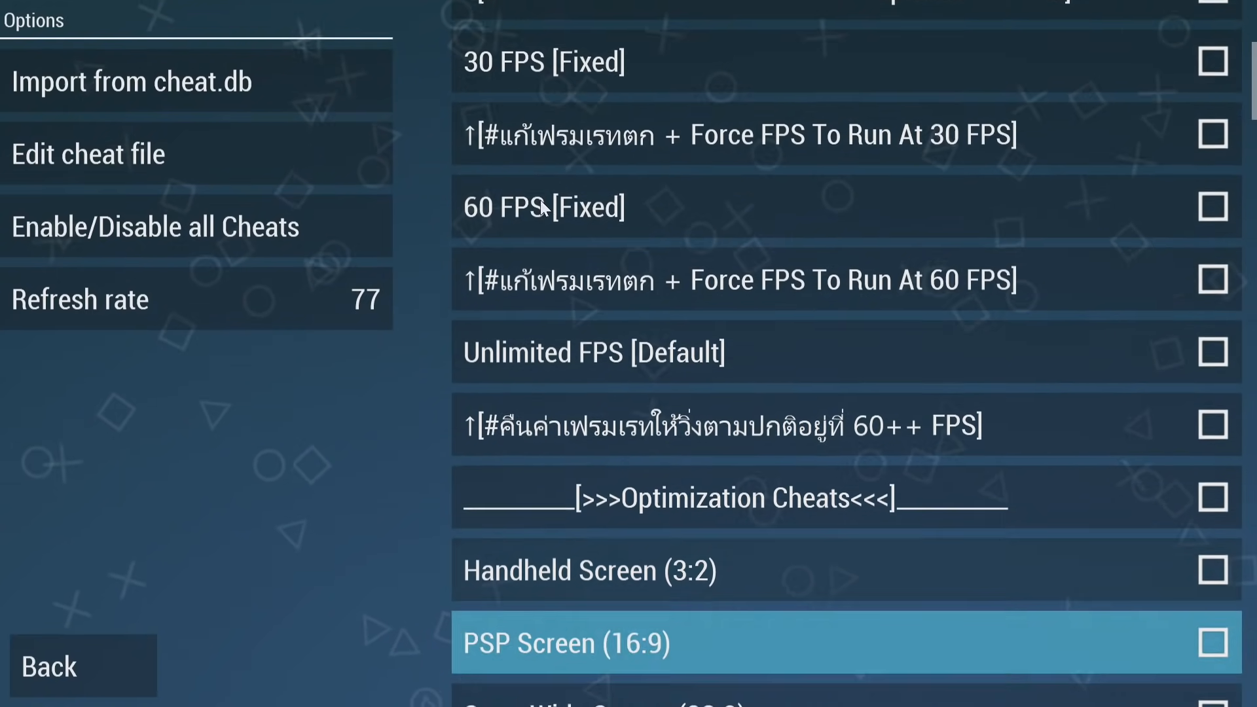
pyautogui.scroll(-3)
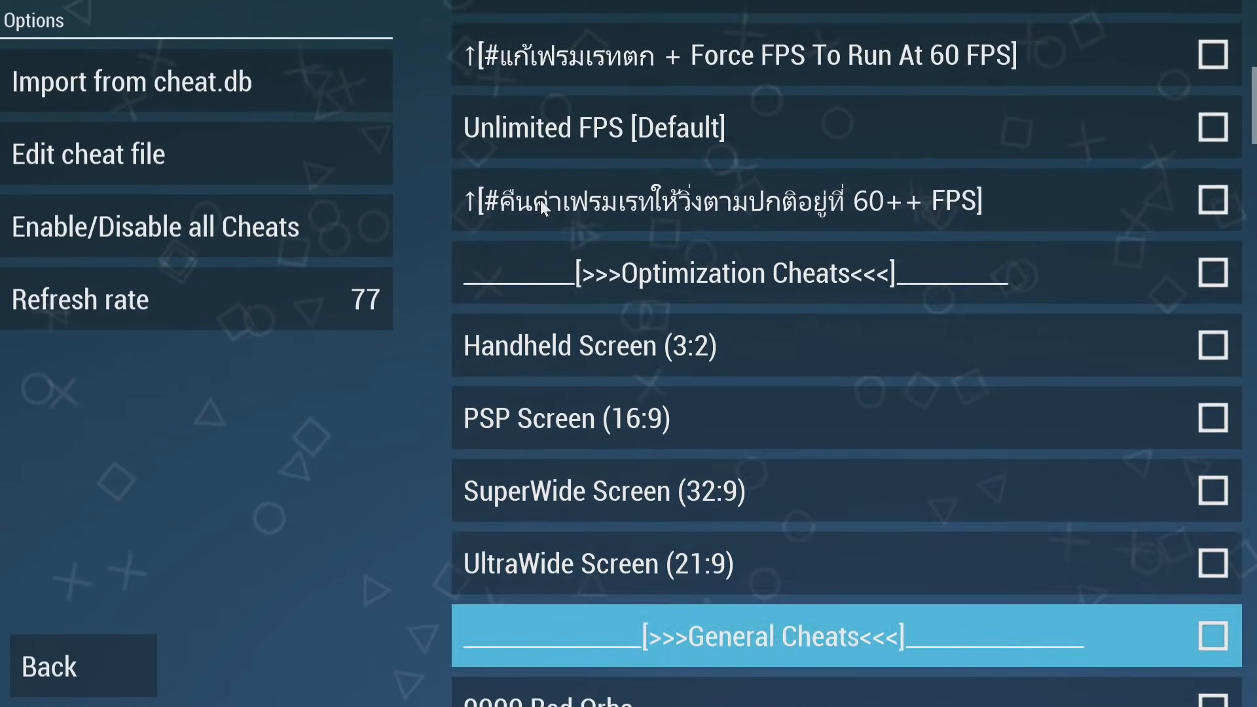
pyautogui.scroll(-3)
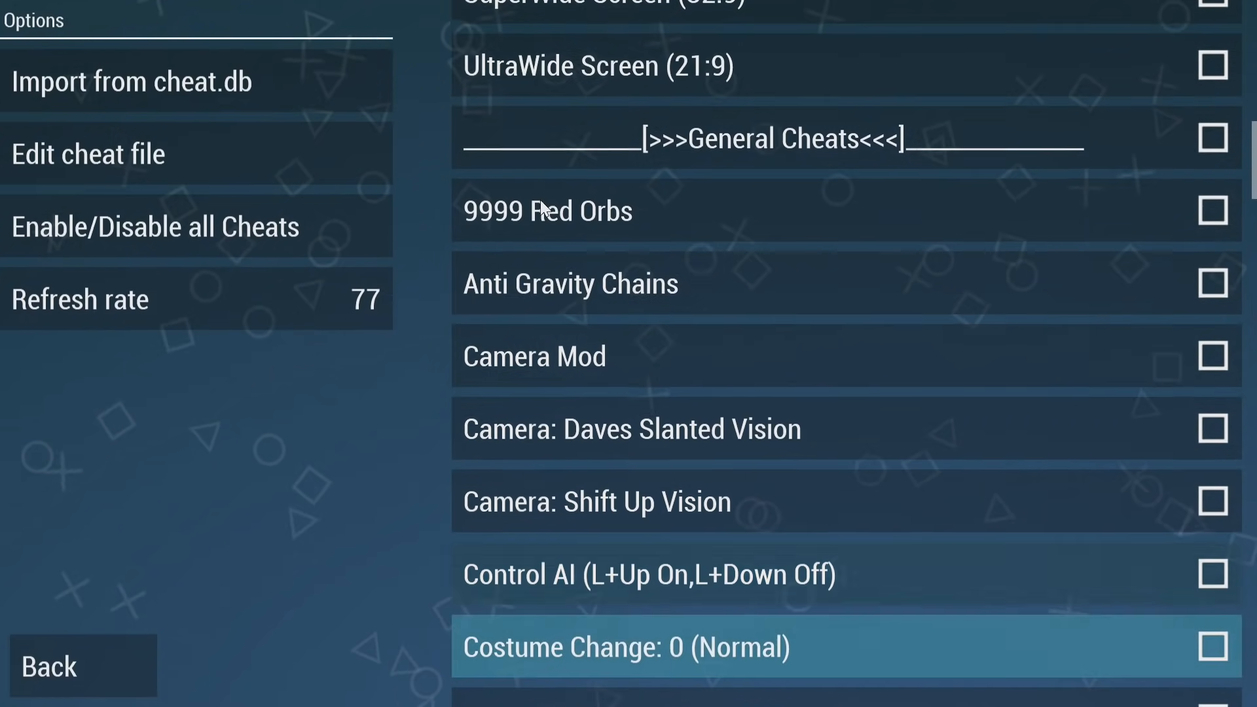
pyautogui.scroll(-3)
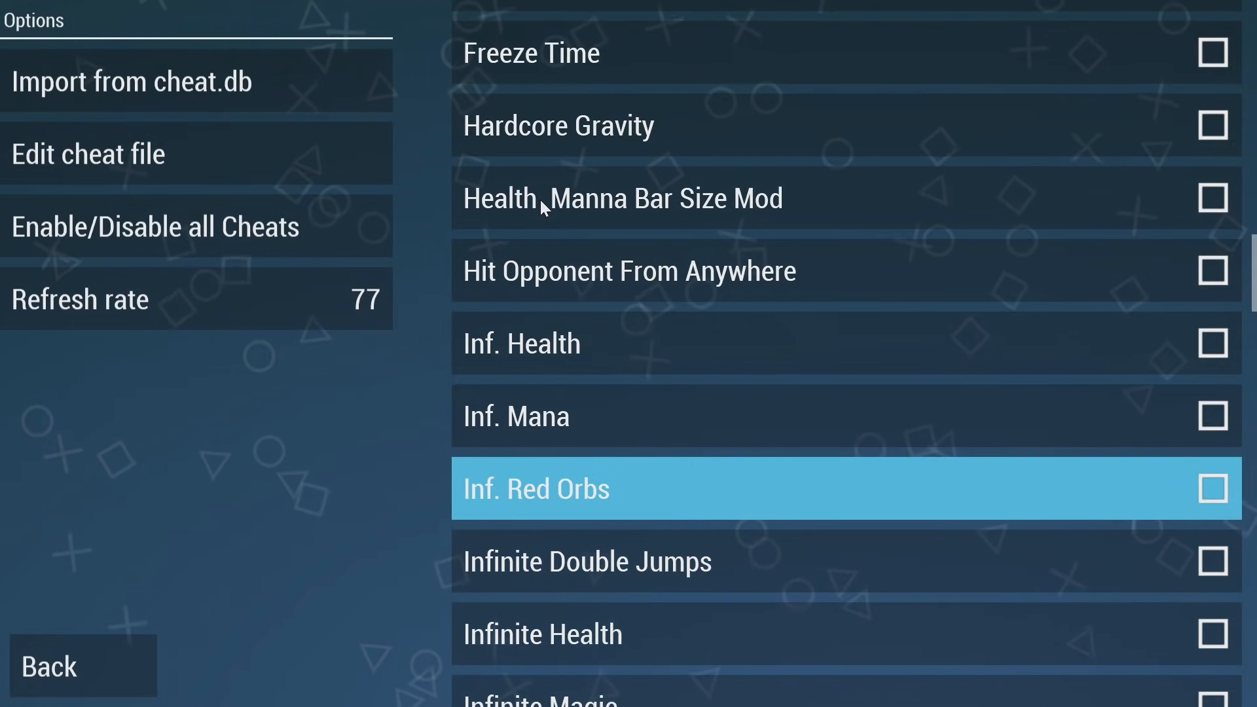
pyautogui.scroll(-3)
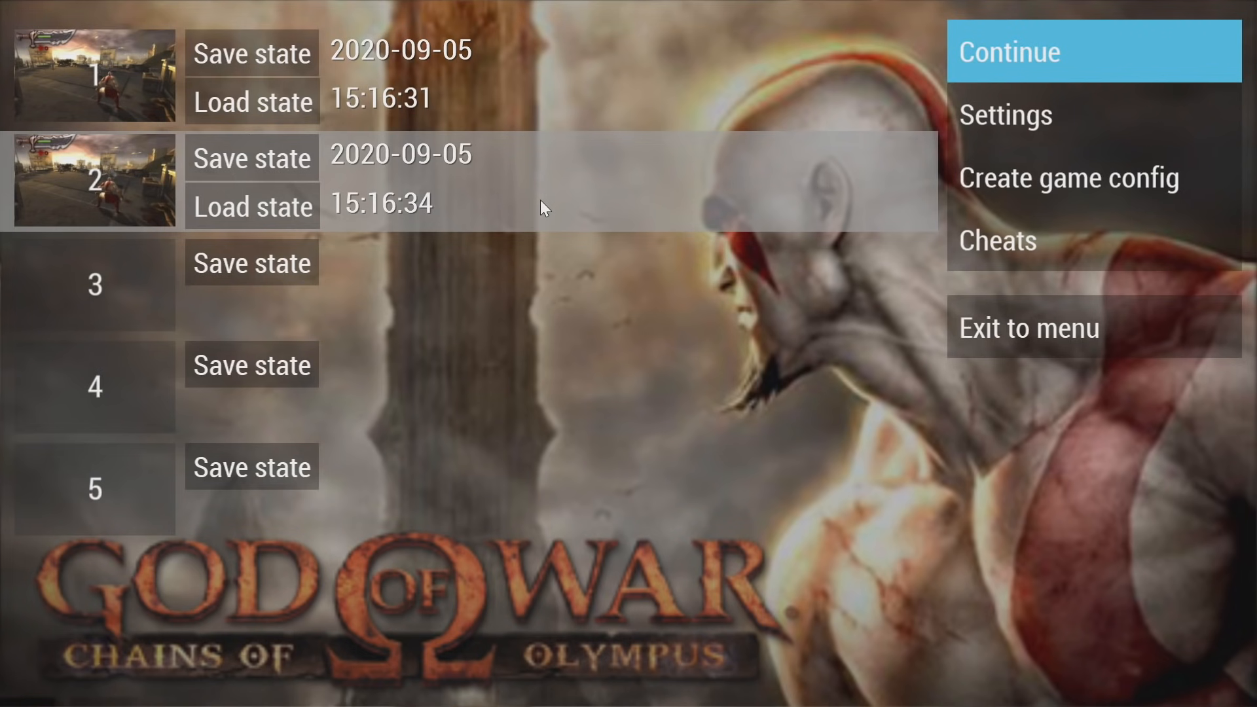
pyautogui.moveTo(1036, 45)
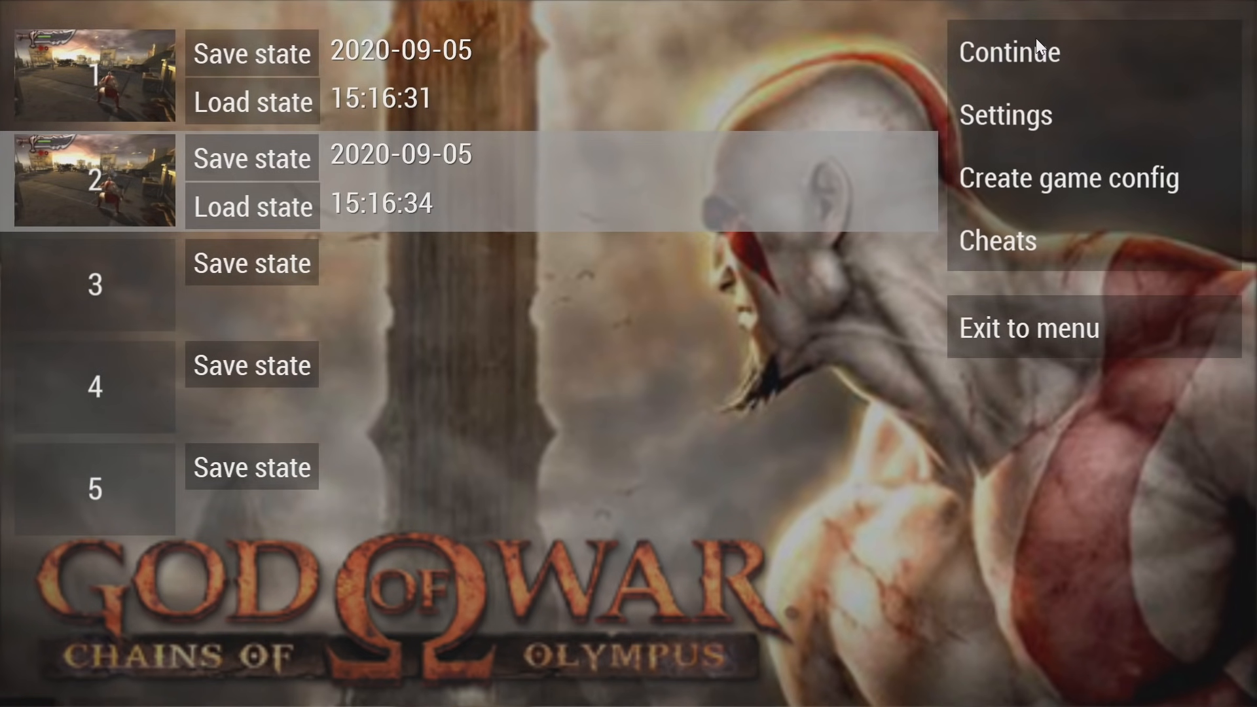
# Resume God of War, then exit to the main game library
pyautogui.click(1008, 51)
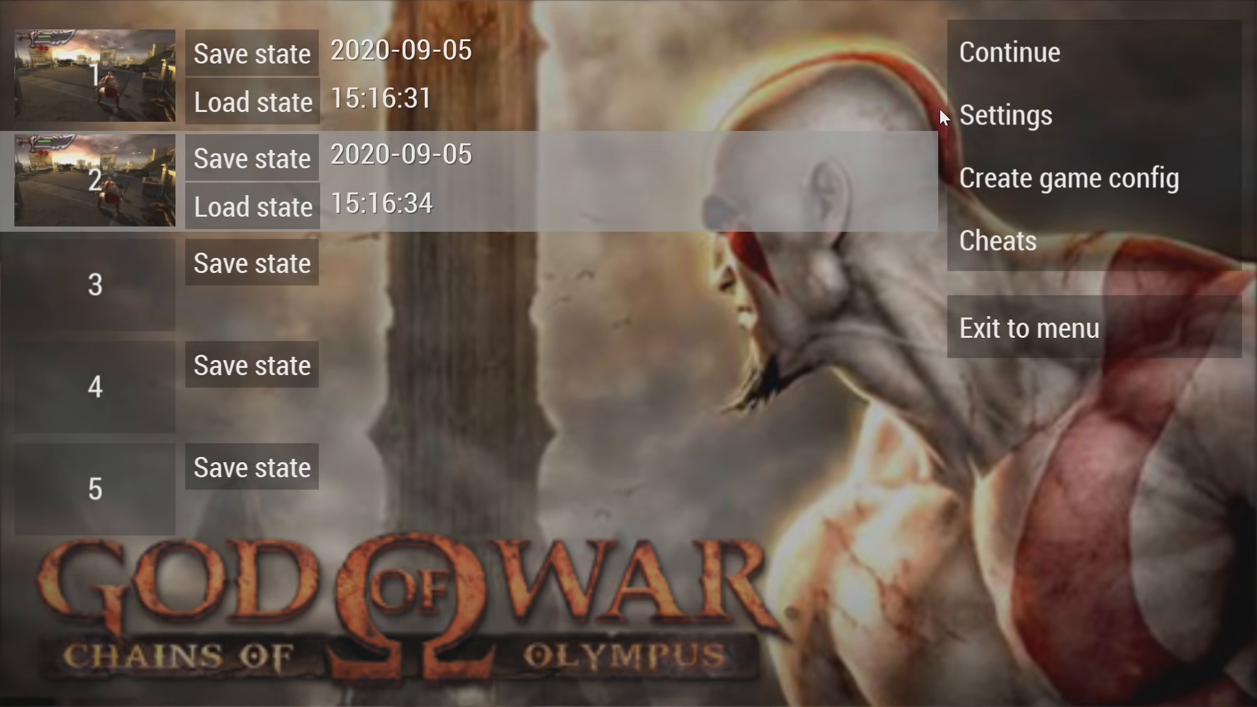
pyautogui.moveTo(801, 354)
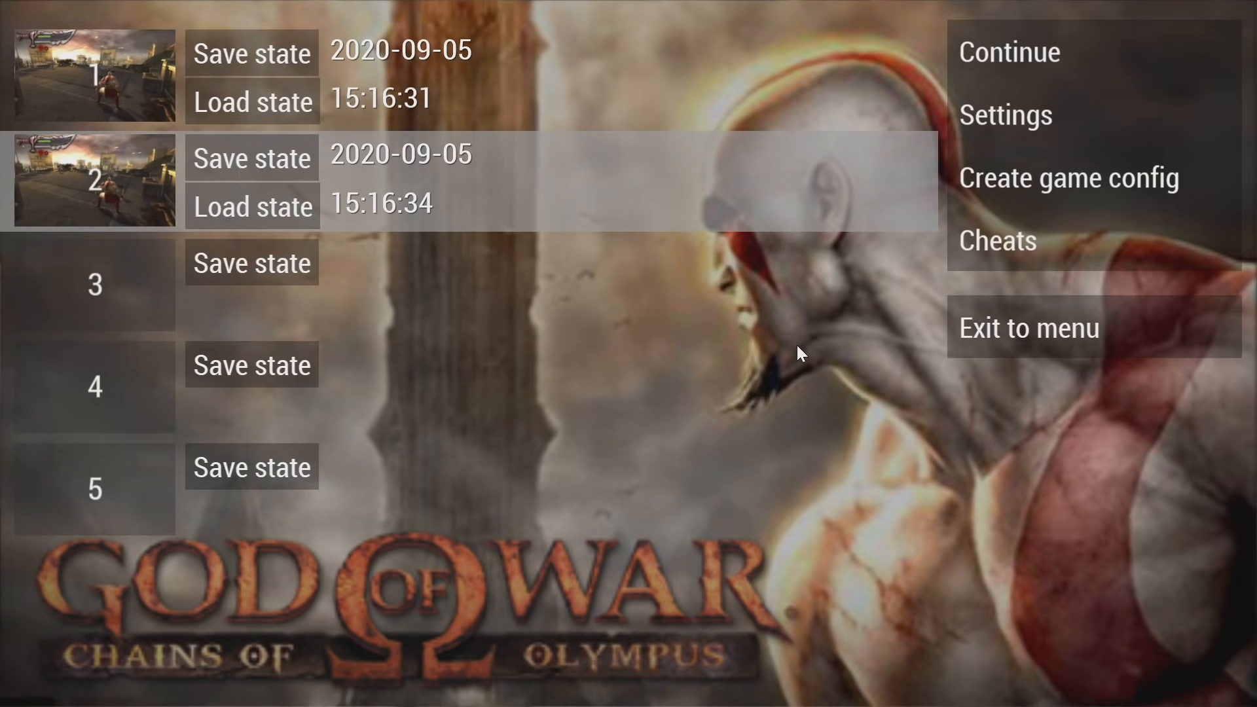
pyautogui.click(1029, 328)
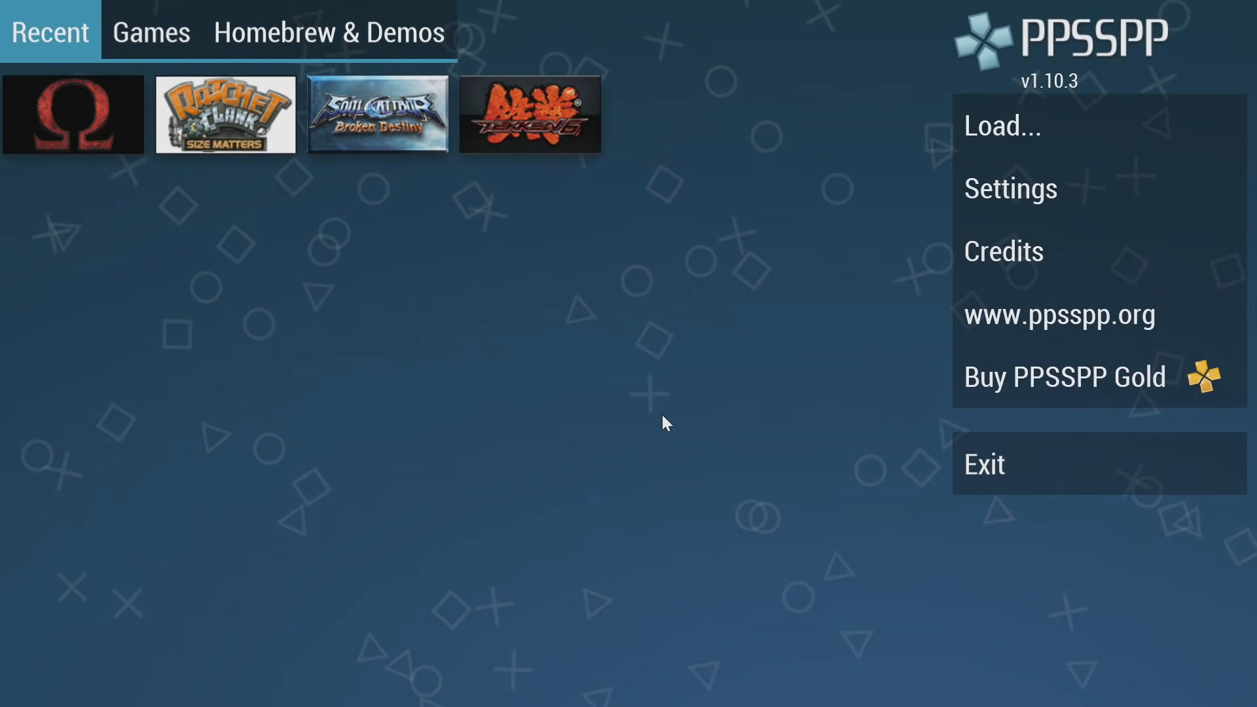